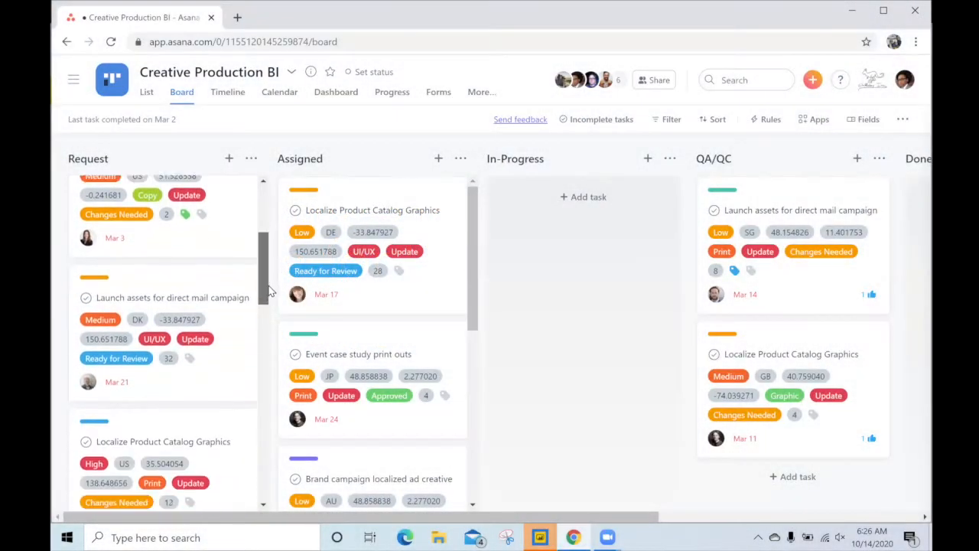
Connect Power BI to the Asana data source via Get data
{"action": "scroll", "scroll_direction": "down", "scroll_amount": 3}
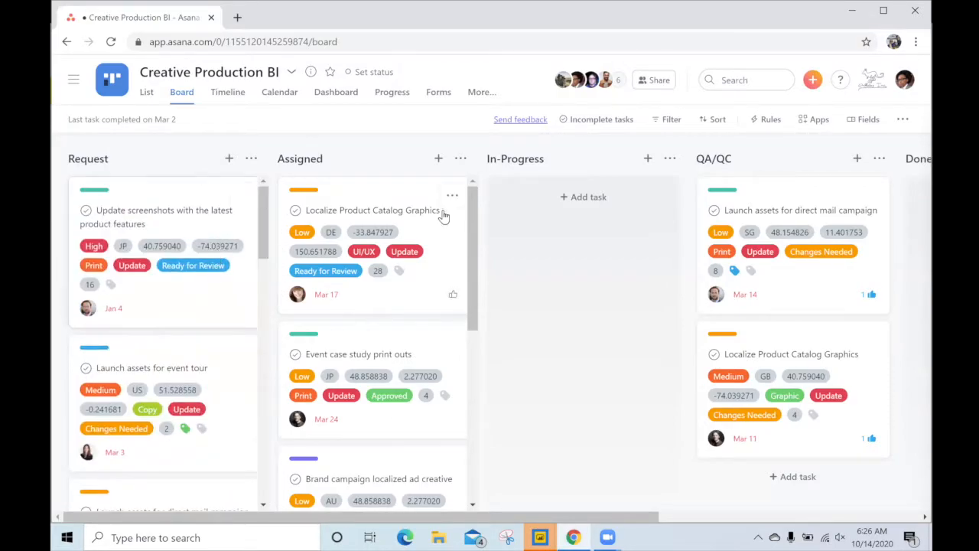
{"action": "left_click", "coordinate": [863, 120]}
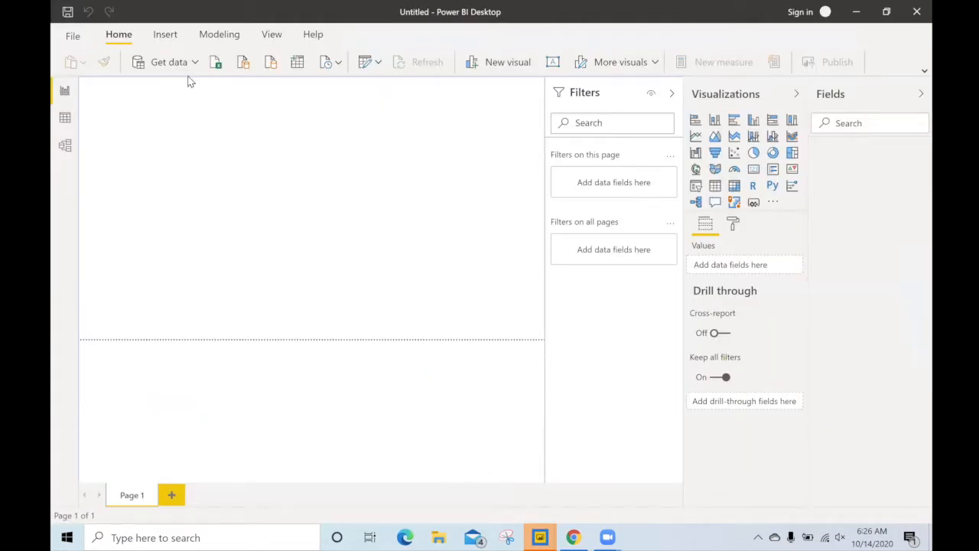
{"action": "left_click", "coordinate": [168, 61]}
{"action": "type", "text": "asana"}
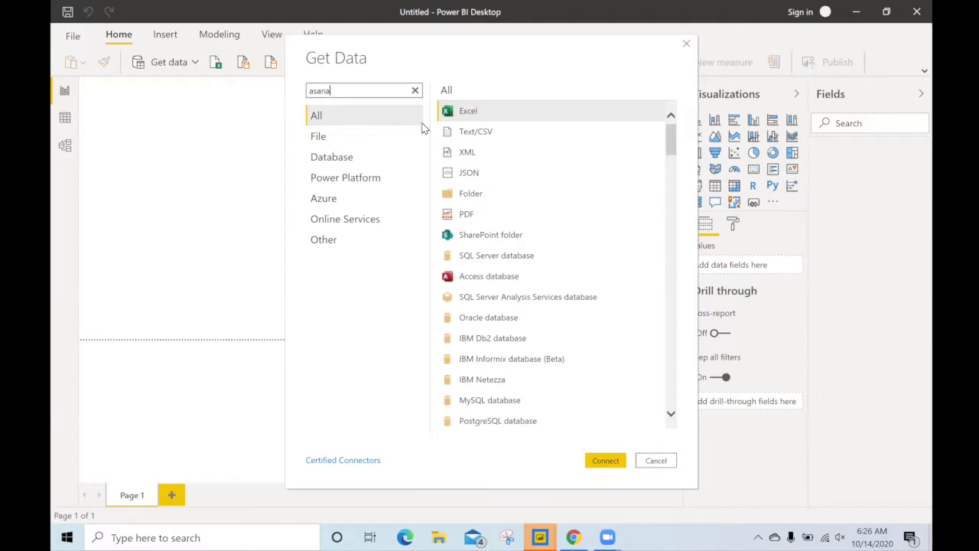
{"action": "left_click", "coordinate": [655, 459]}
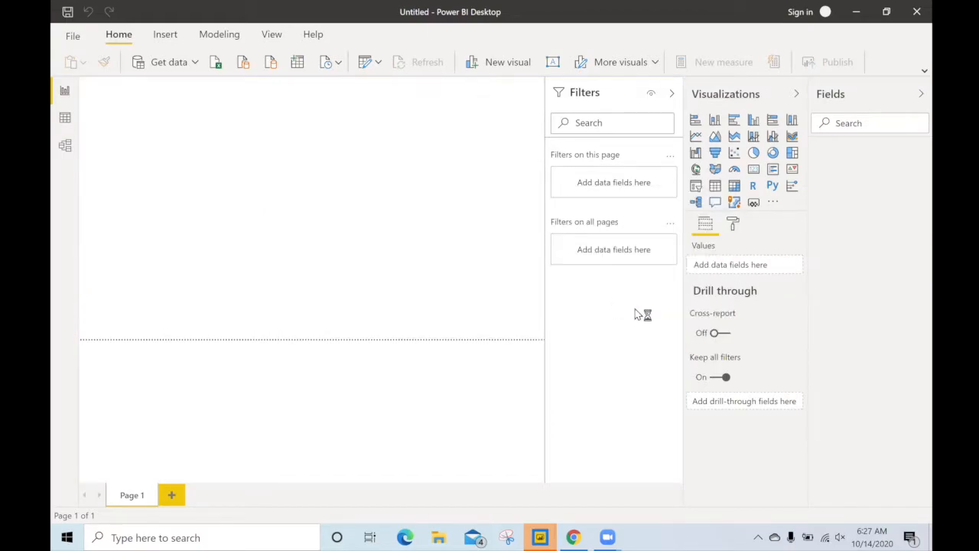
{"action": "left_click", "coordinate": [168, 61]}
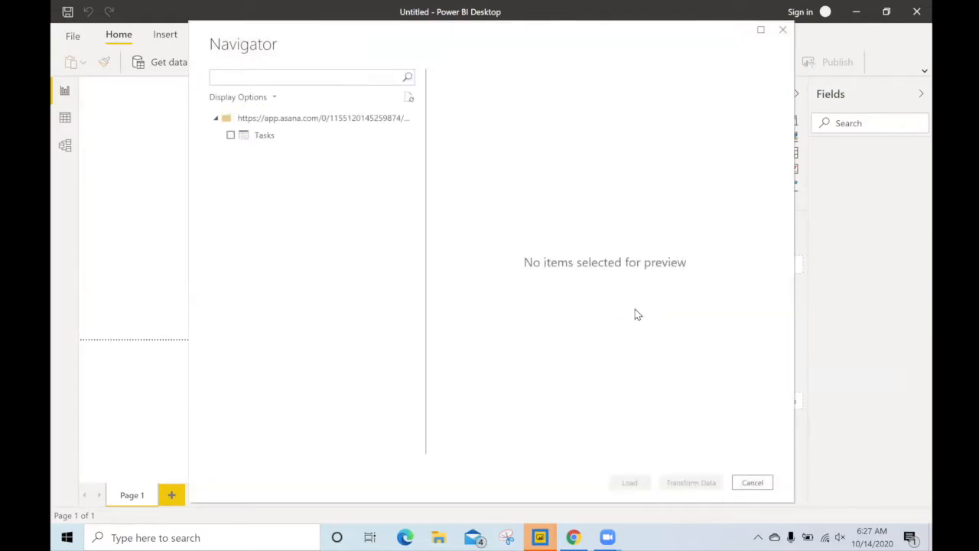
Preview the Asana Tasks table in the Navigator and send it to Power Query for transformation
{"action": "left_click", "coordinate": [230, 135]}
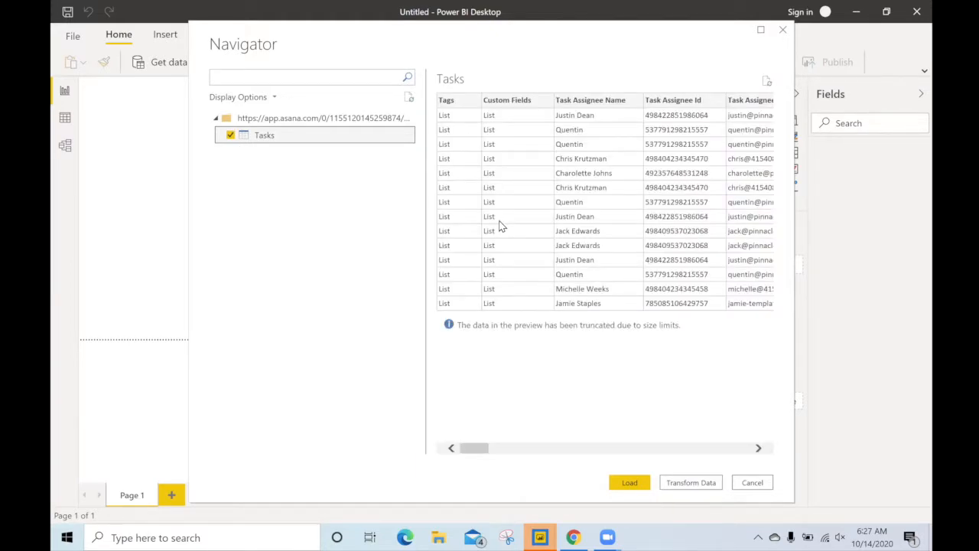
{"action": "mouse_move", "coordinate": [503, 229]}
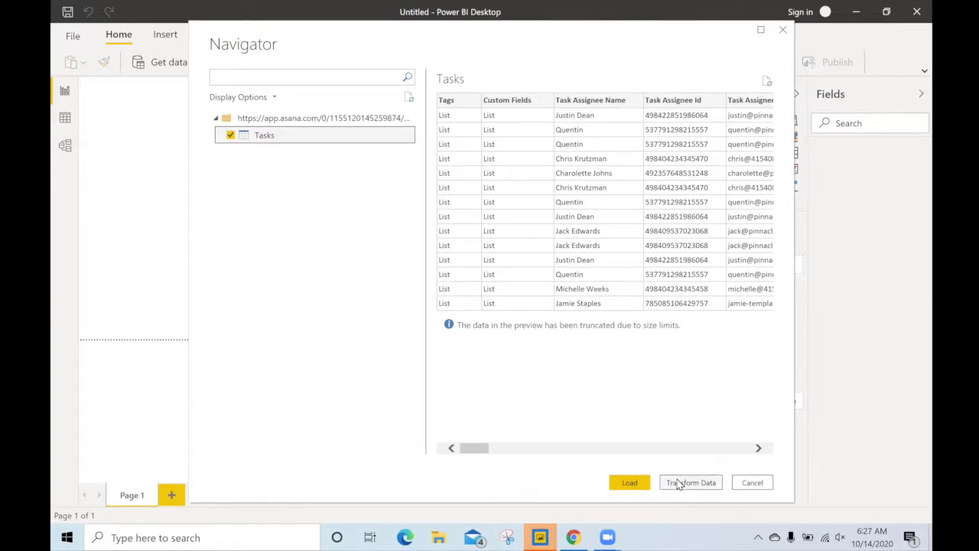
{"action": "left_click", "coordinate": [629, 481]}
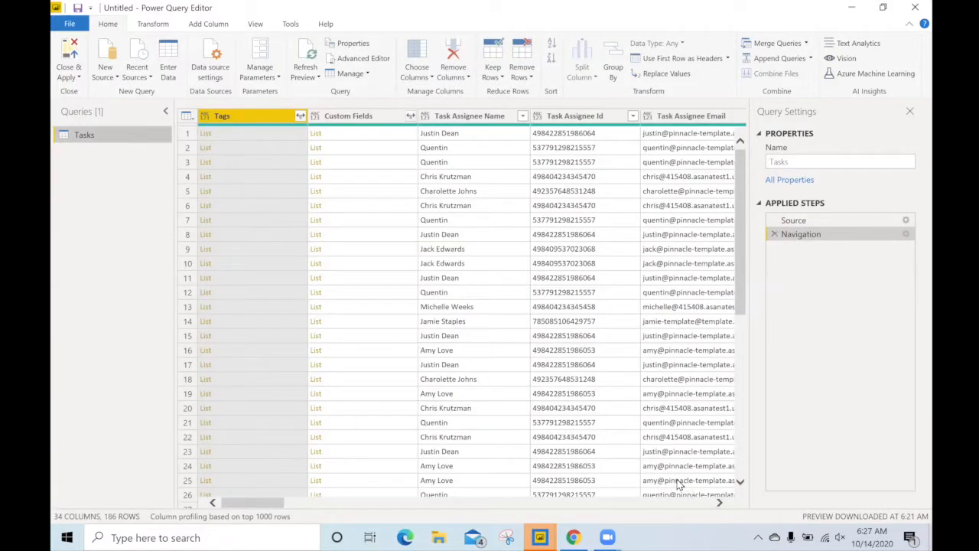
{"action": "mouse_move", "coordinate": [648, 317]}
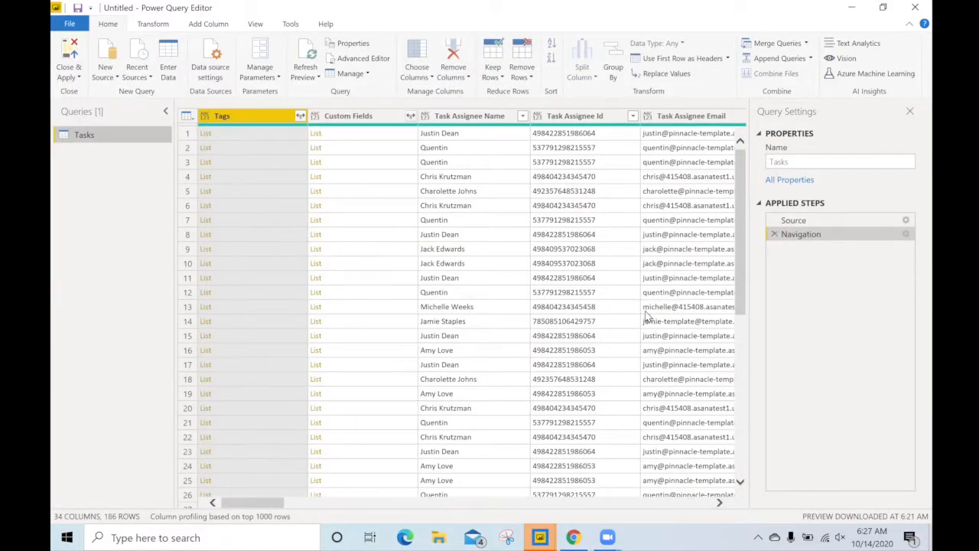
Move the Task Id column to the beginning of the Tasks query
{"action": "scroll", "scroll_direction": "right", "scroll_amount": 3}
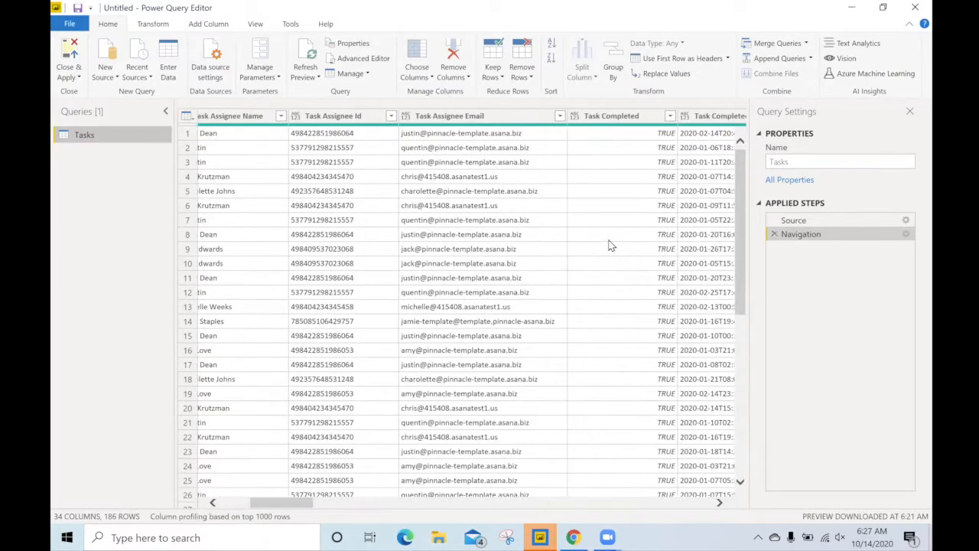
{"action": "scroll", "scroll_direction": "right", "scroll_amount": 3}
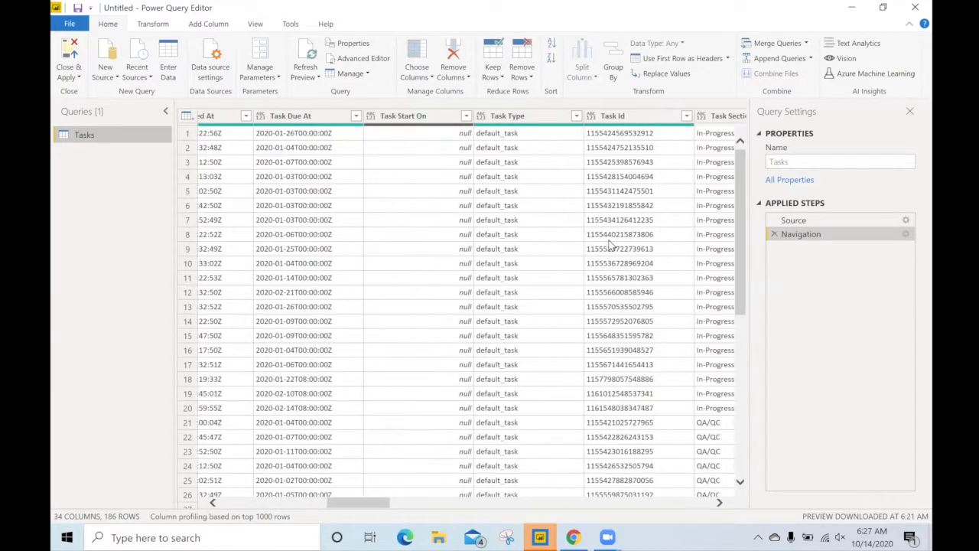
{"action": "left_click", "coordinate": [612, 116]}
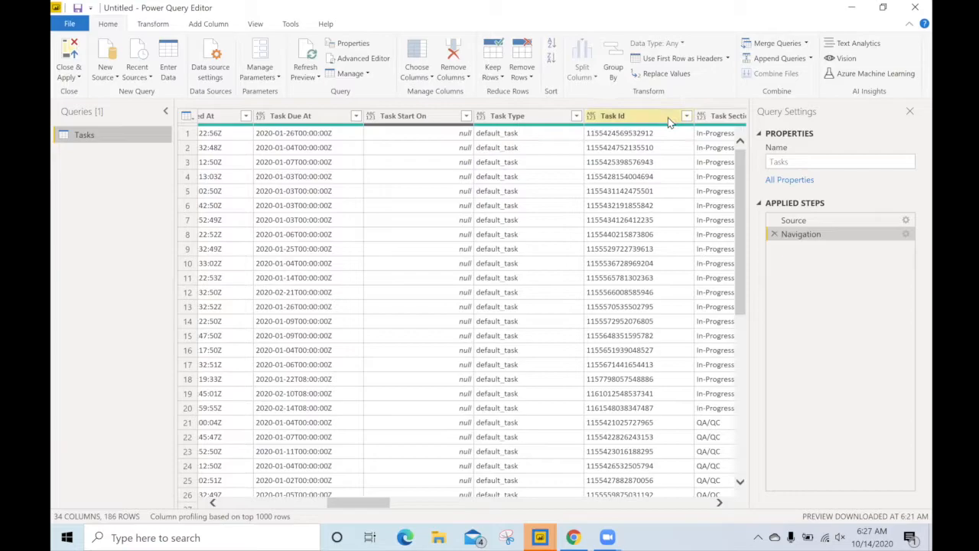
{"action": "right_click", "coordinate": [635, 116]}
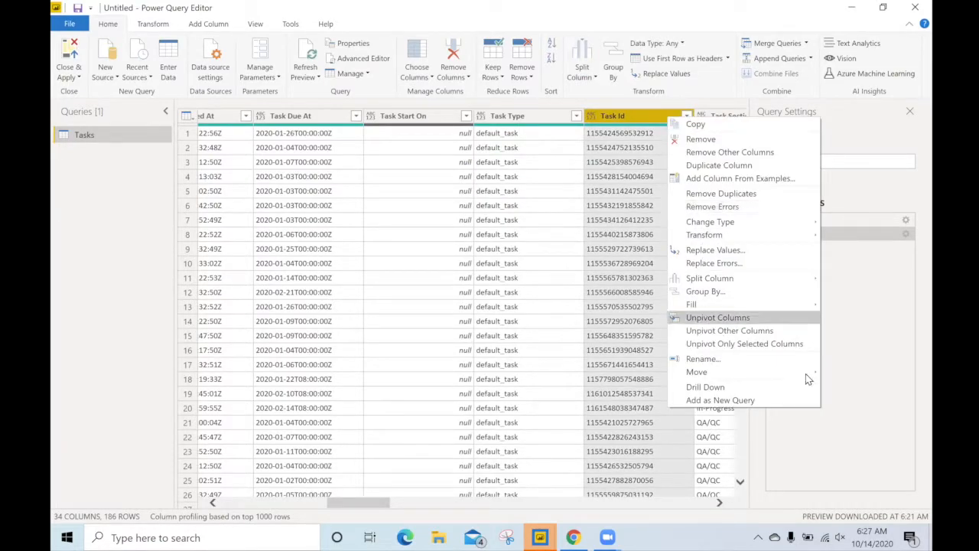
{"action": "left_click", "coordinate": [696, 372]}
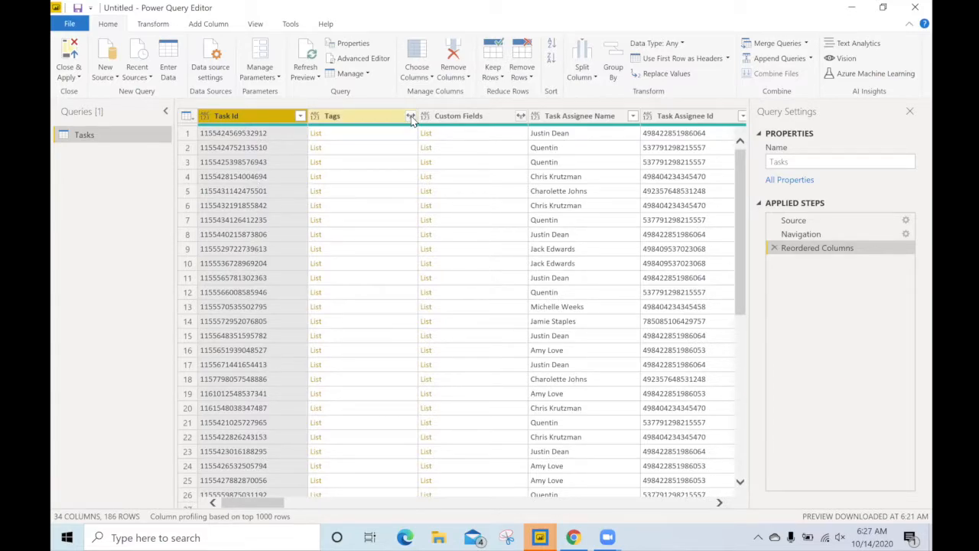
Expand Tags to new rows and extract only the name field into a Tags.name column
{"action": "left_click", "coordinate": [410, 116]}
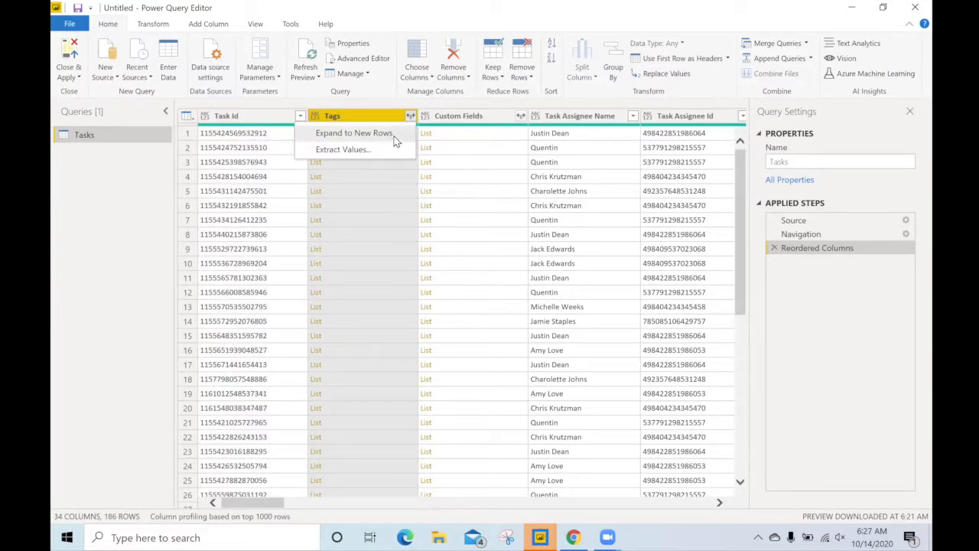
{"action": "left_click", "coordinate": [353, 132]}
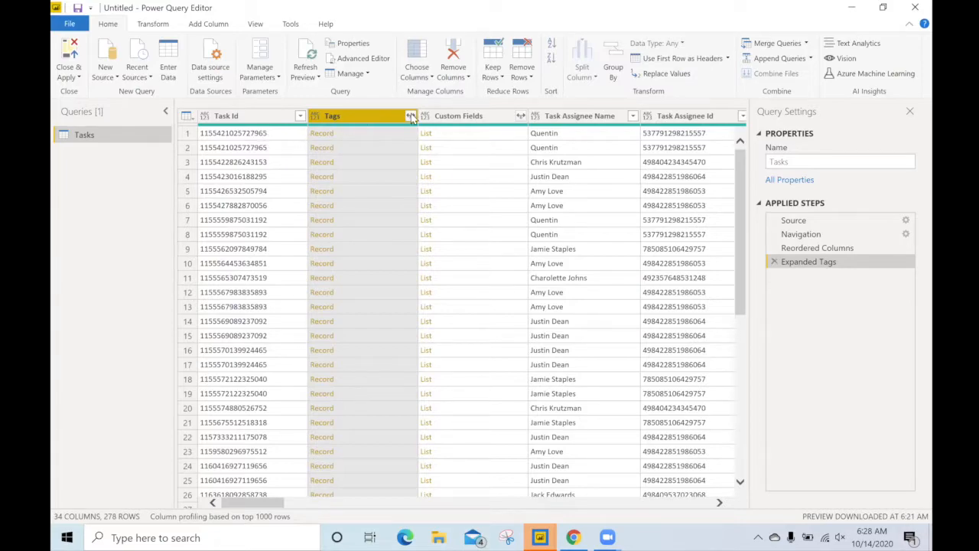
{"action": "left_click", "coordinate": [410, 116]}
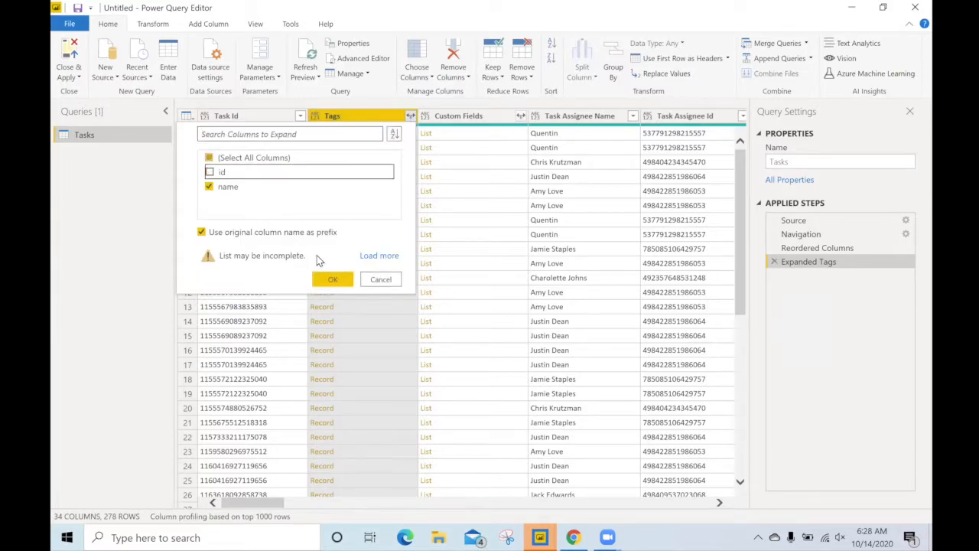
{"action": "left_click", "coordinate": [332, 278]}
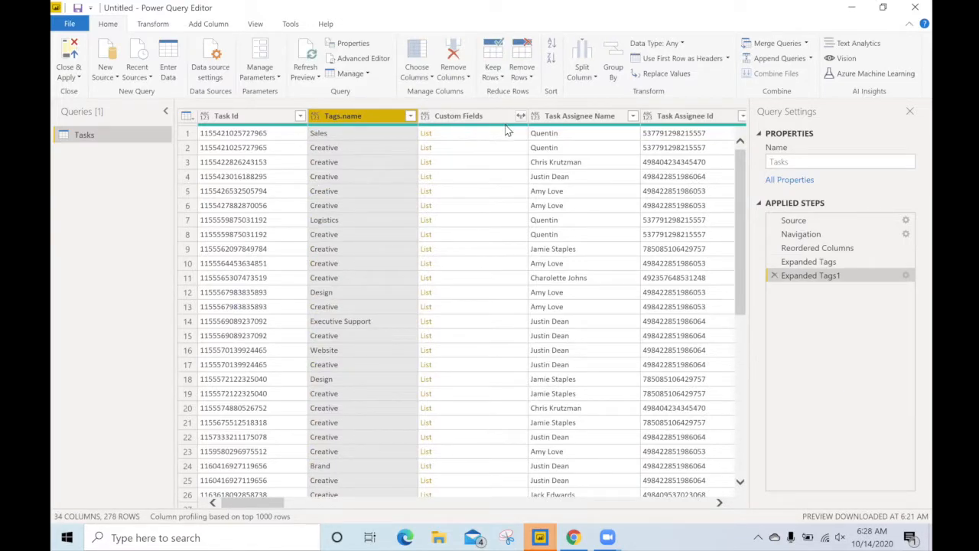
Expand Custom Fields into Custom Fields.name and Custom Fields.value columns
{"action": "left_click", "coordinate": [520, 116]}
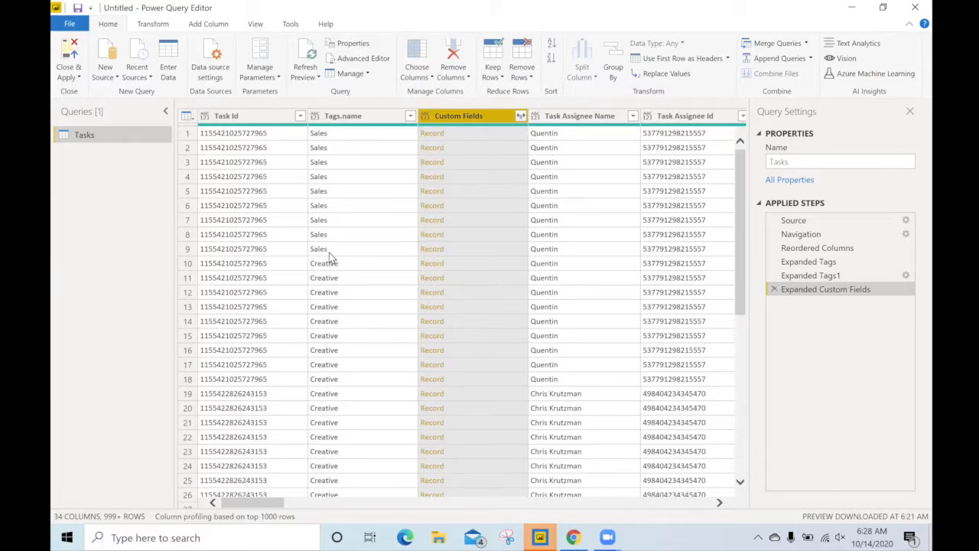
{"action": "mouse_move", "coordinate": [272, 233]}
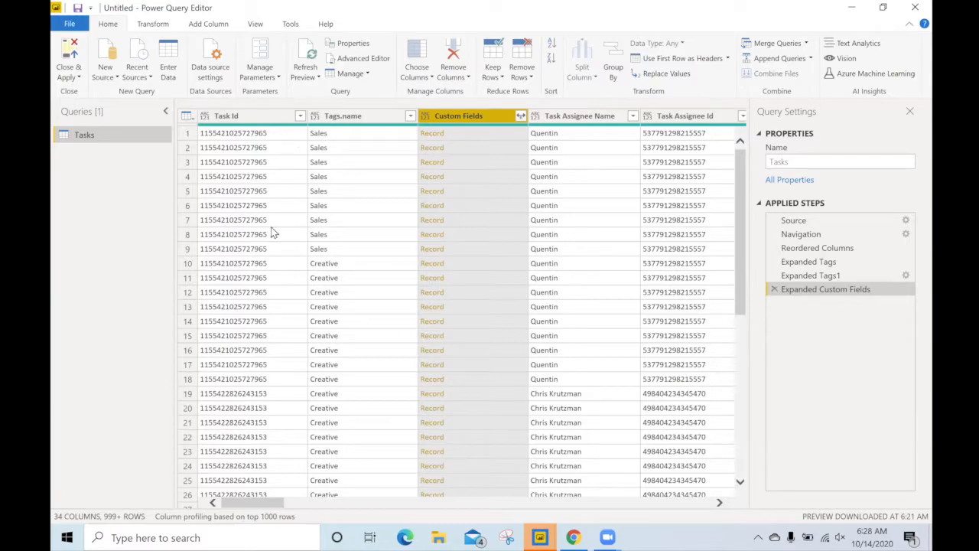
{"action": "mouse_move", "coordinate": [476, 147]}
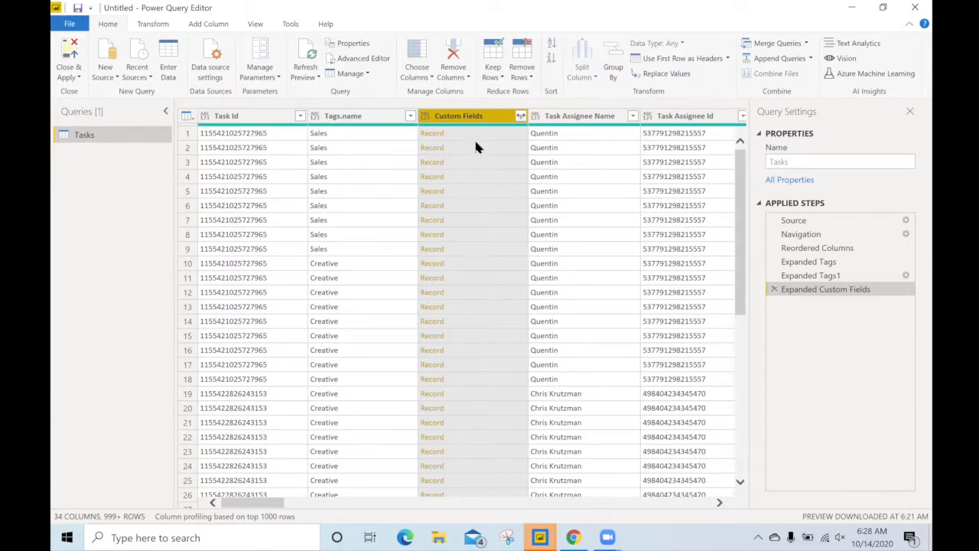
{"action": "left_click", "coordinate": [520, 116]}
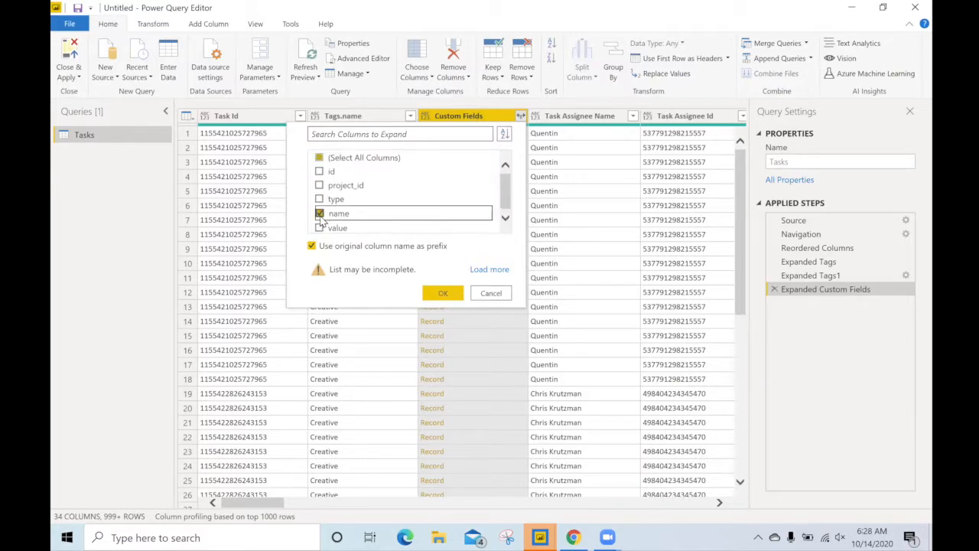
{"action": "left_click", "coordinate": [318, 226]}
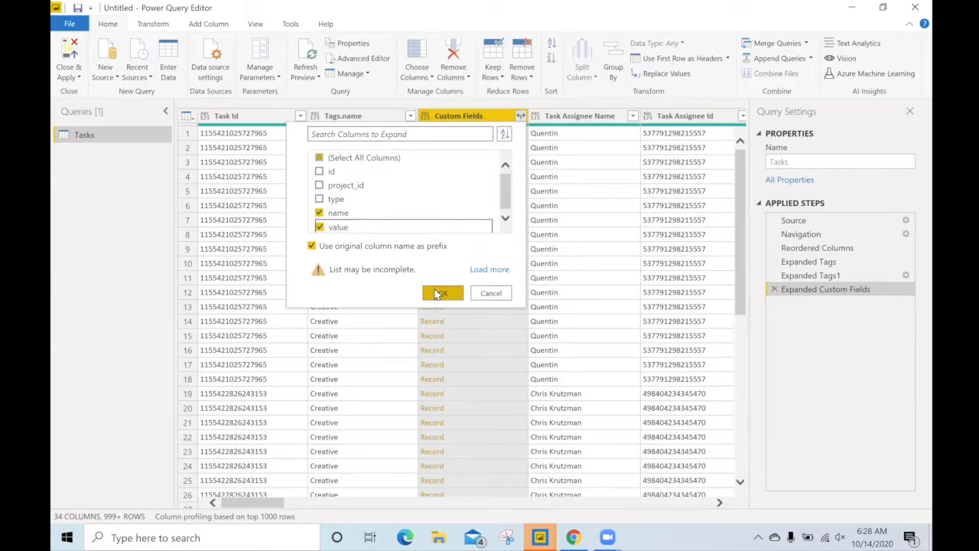
{"action": "left_click", "coordinate": [441, 294]}
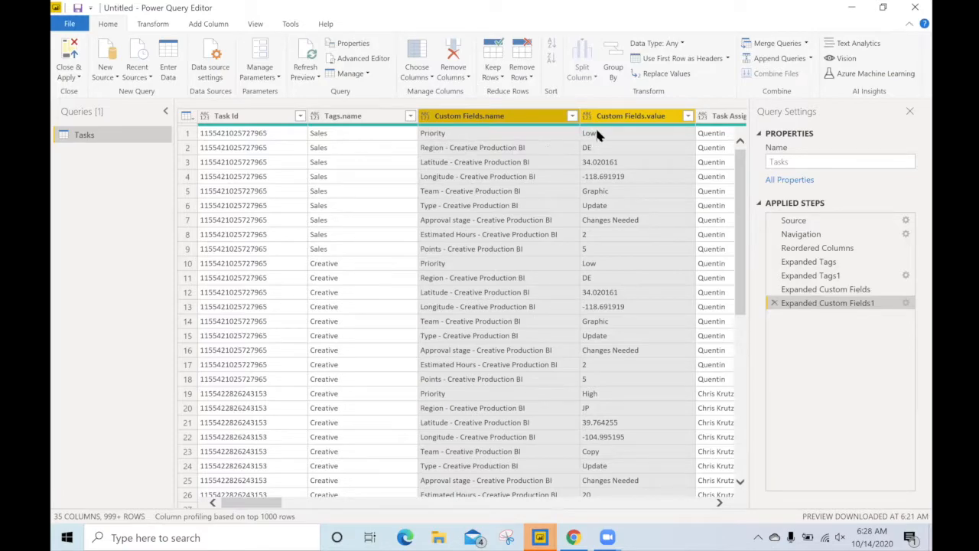
{"action": "mouse_move", "coordinate": [517, 273]}
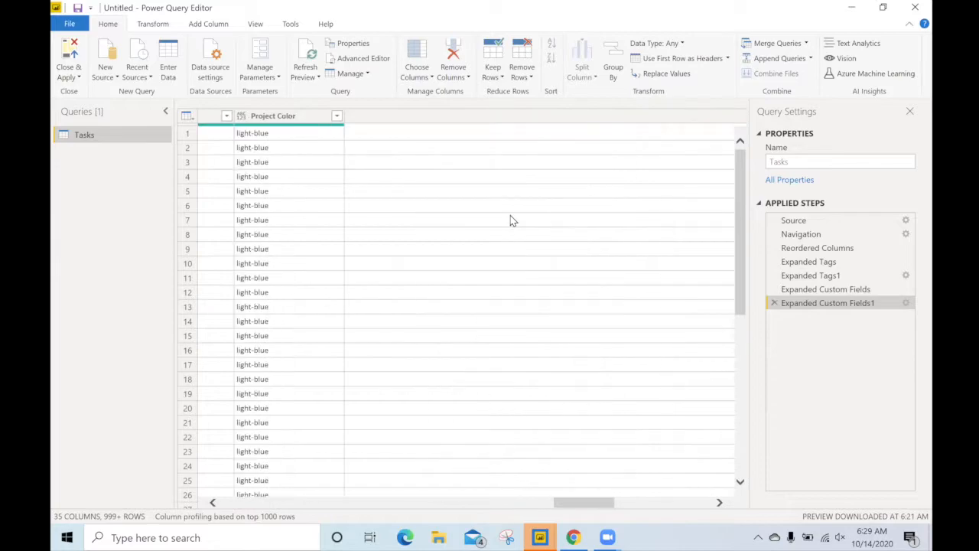
Expand the Project Custom Fields column of the Tasks query
{"action": "scroll", "scroll_direction": "right", "scroll_amount": 3}
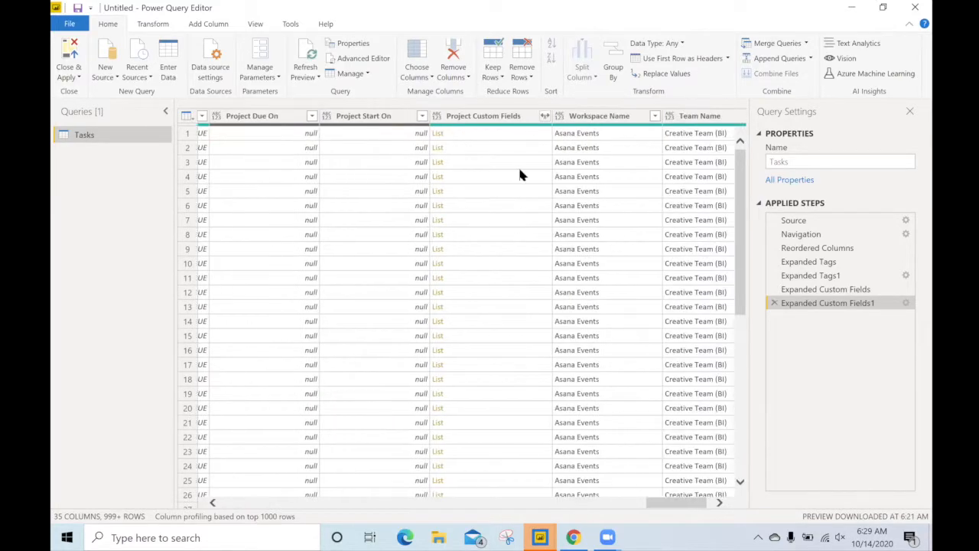
{"action": "left_click", "coordinate": [545, 116]}
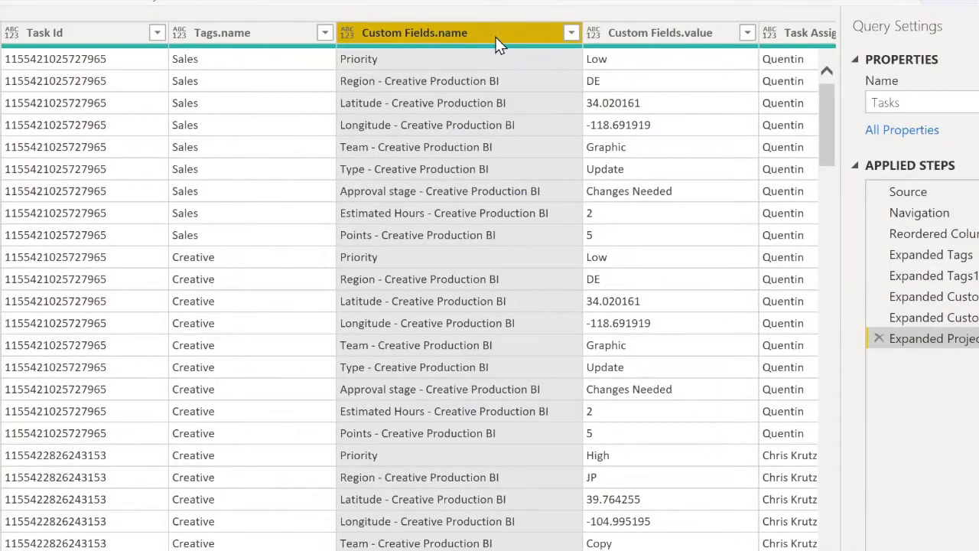
Filter out rows whose Custom Fields.name is null, then start a Pivot Column on Custom Fields.value
{"action": "left_click", "coordinate": [571, 32]}
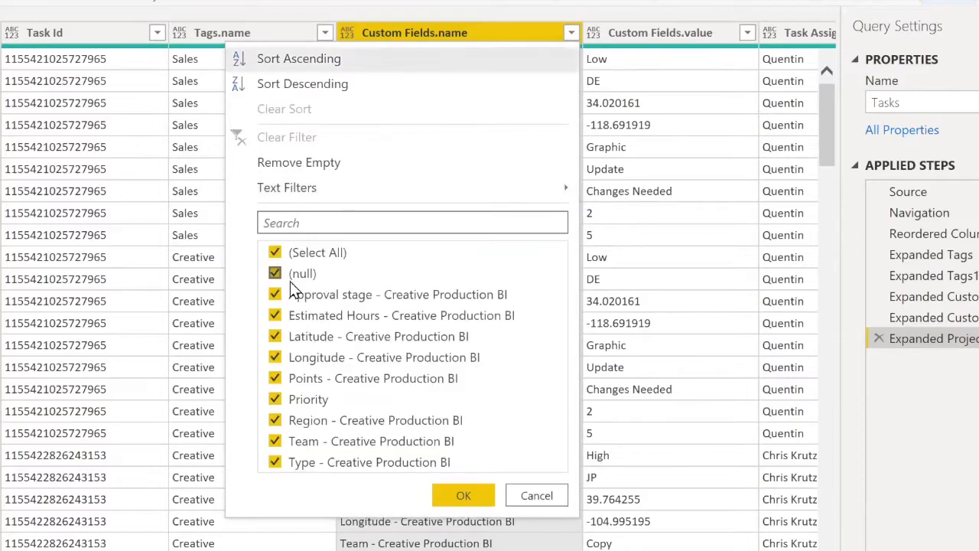
{"action": "left_click", "coordinate": [275, 273]}
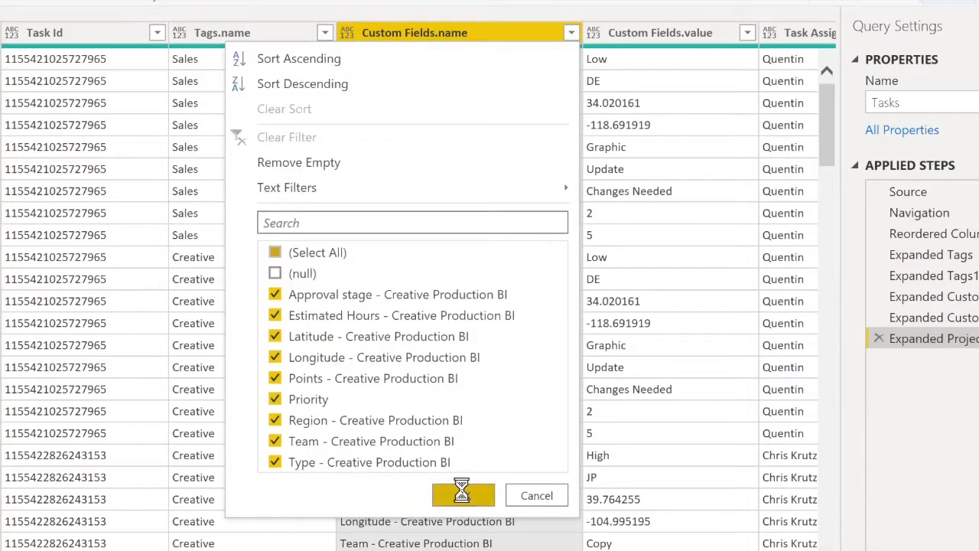
{"action": "left_click", "coordinate": [462, 496]}
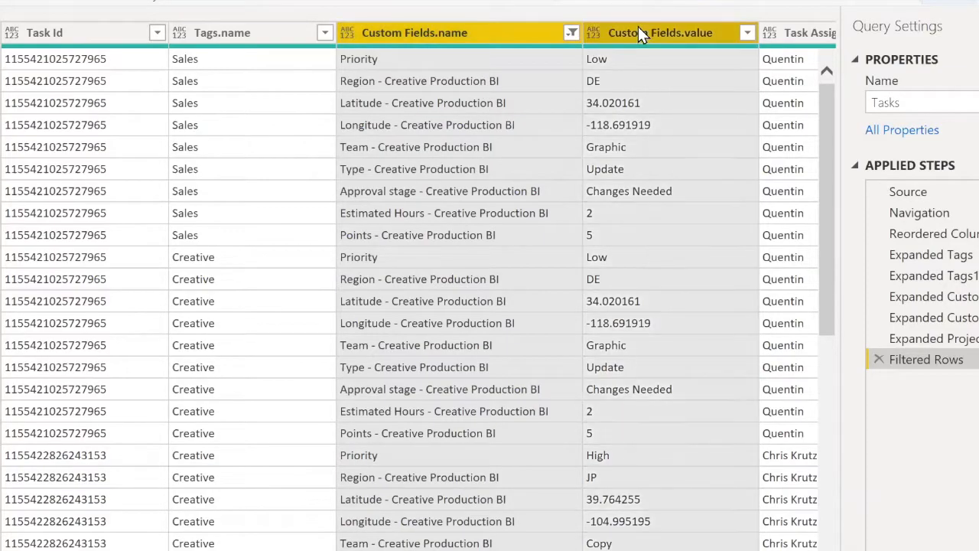
{"action": "left_click", "coordinate": [309, 65]}
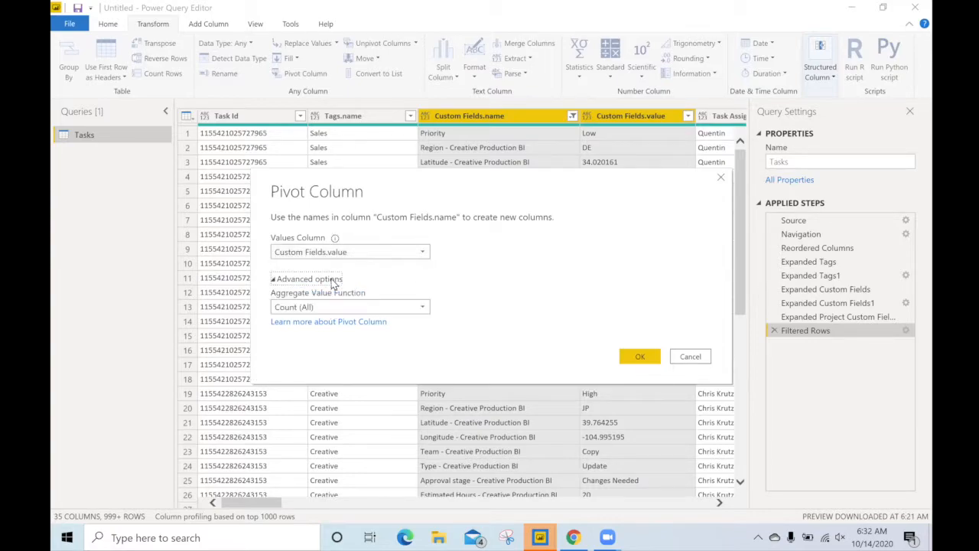
Pivot Custom Fields.name on Custom Fields.value with Don't Aggregate, giving columns like Team and Type
{"action": "left_click", "coordinate": [349, 306]}
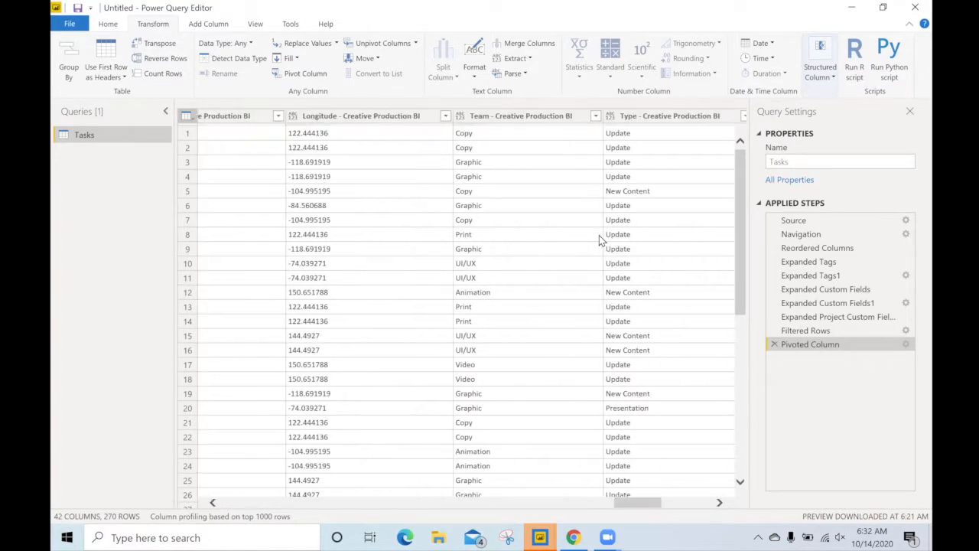
{"action": "left_click", "coordinate": [670, 117]}
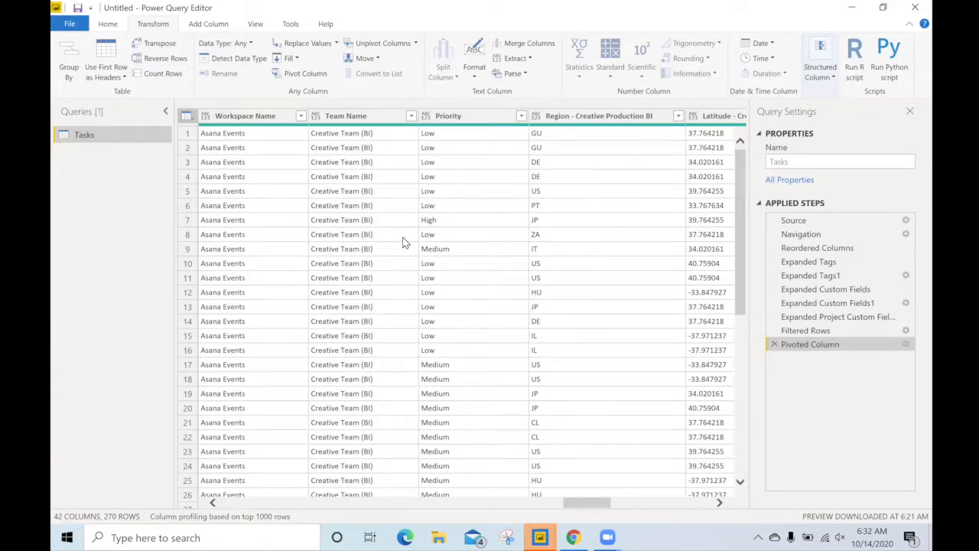
Set Latitude, Longitude, Estimated Hours and Points to Decimal Number and return to Home
{"action": "left_click", "coordinate": [453, 116]}
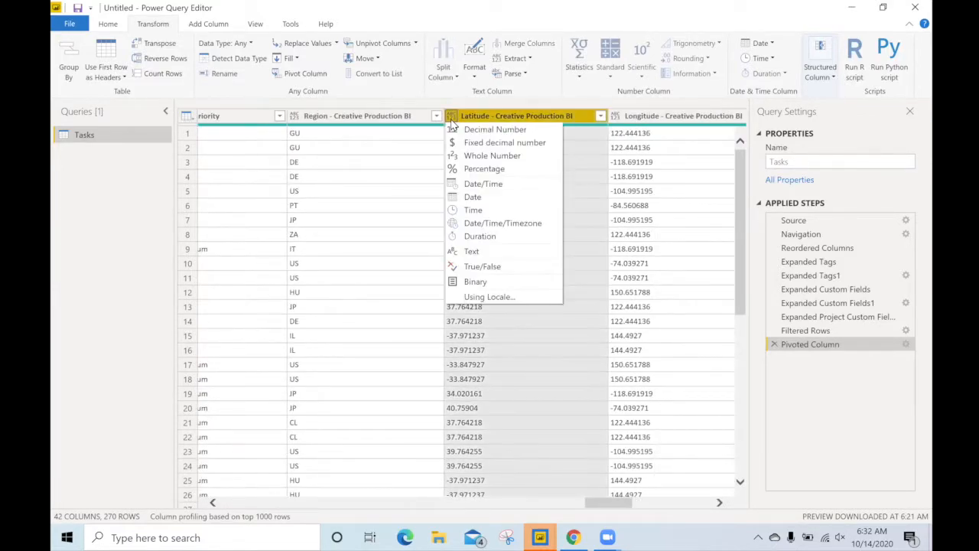
{"action": "left_click", "coordinate": [496, 129]}
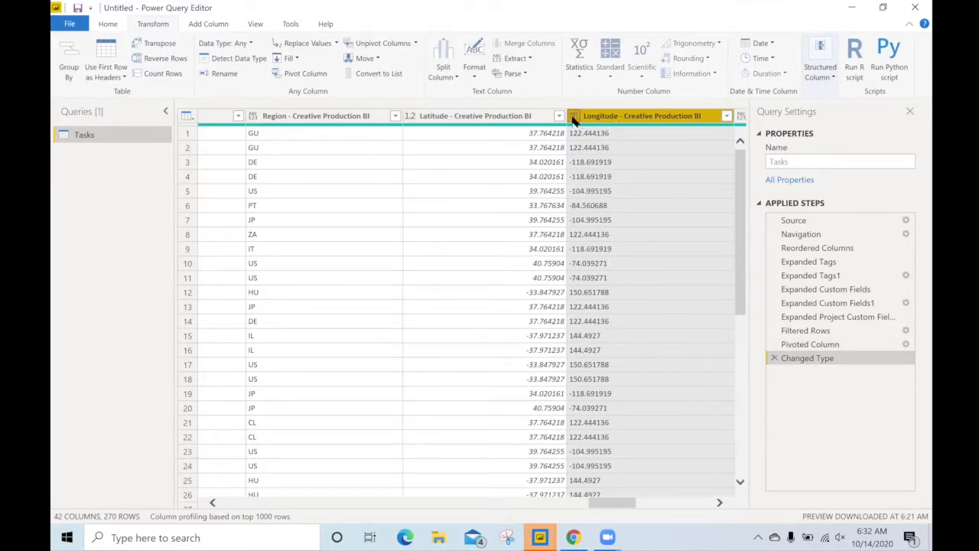
{"action": "scroll", "scroll_direction": "right", "scroll_amount": 3}
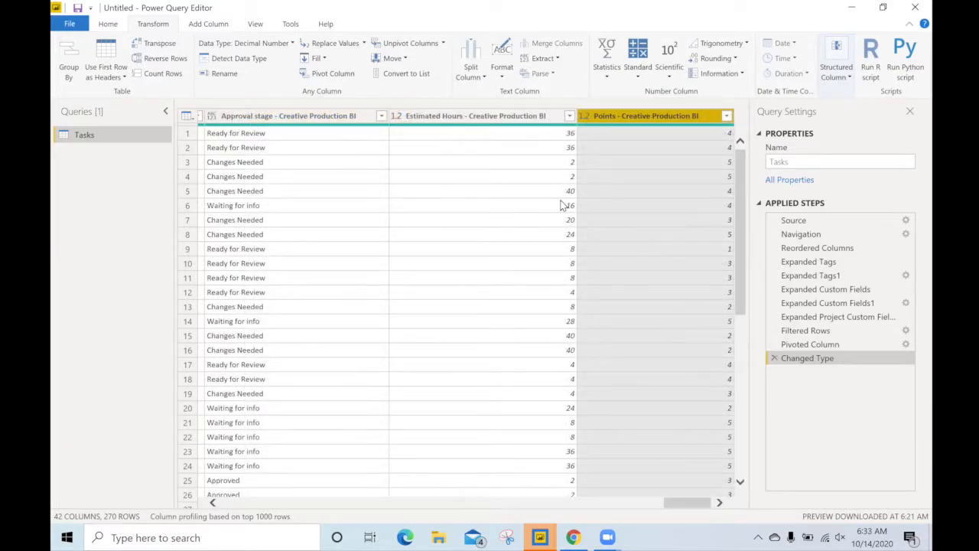
{"action": "left_click", "coordinate": [107, 25]}
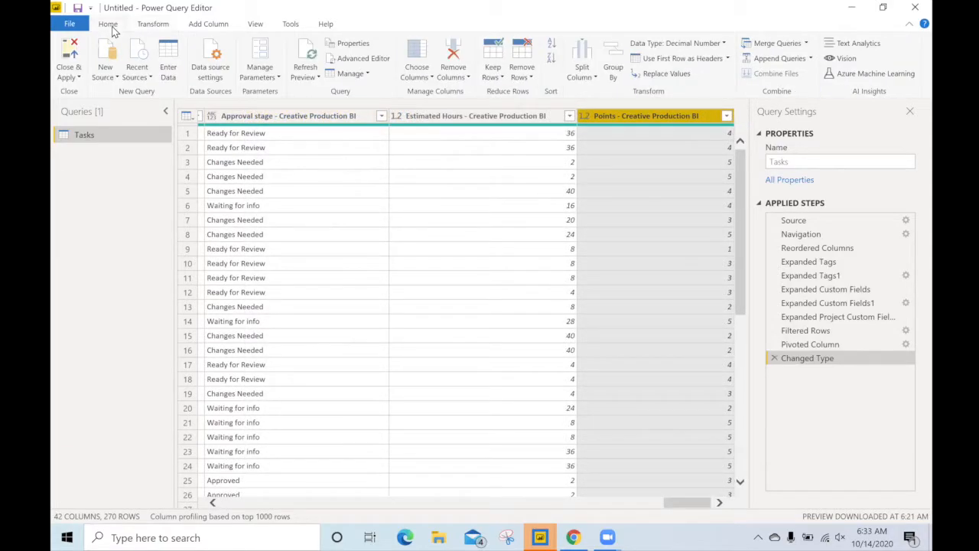
Close & Apply the query changes so the Tasks fields load into the report
{"action": "left_click", "coordinate": [68, 58]}
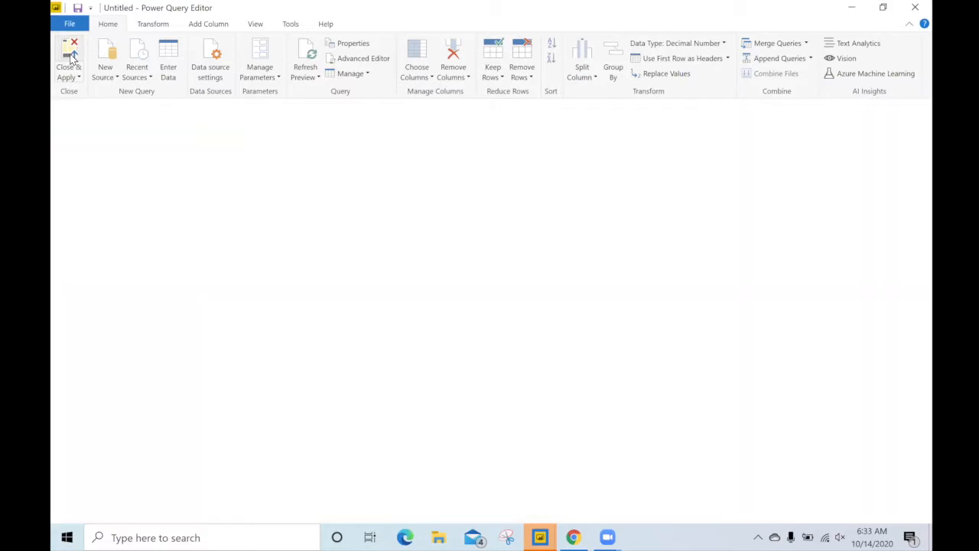
{"action": "left_click", "coordinate": [68, 64]}
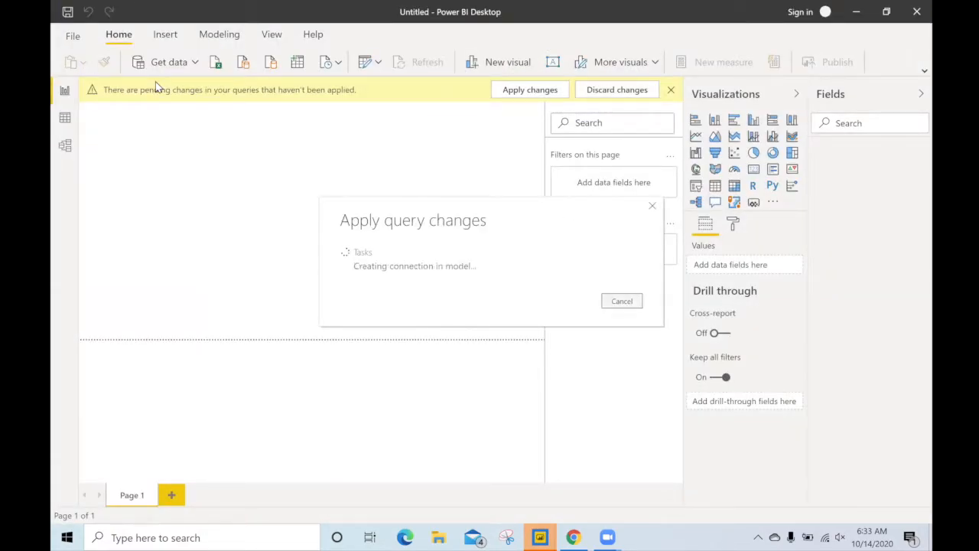
{"action": "left_click", "coordinate": [529, 88]}
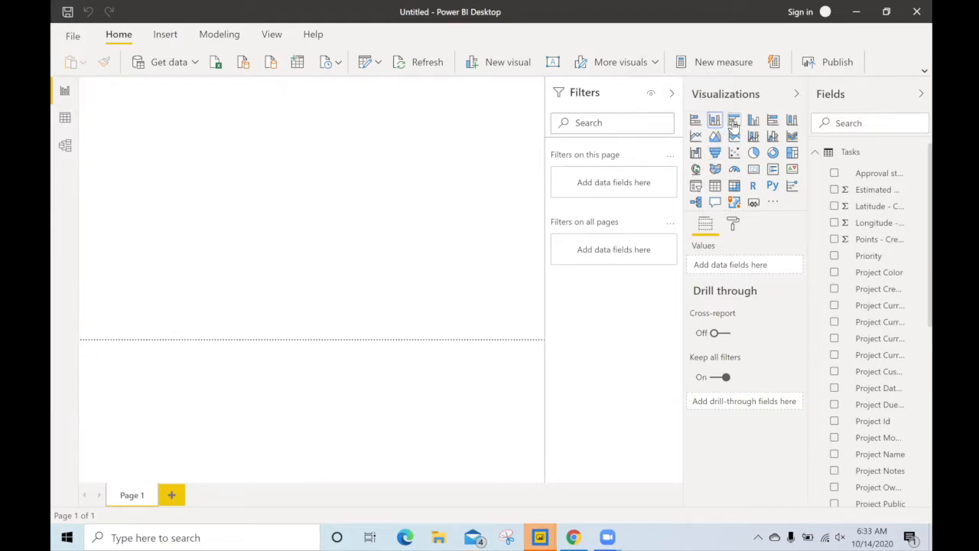
{"action": "mouse_move", "coordinate": [694, 119]}
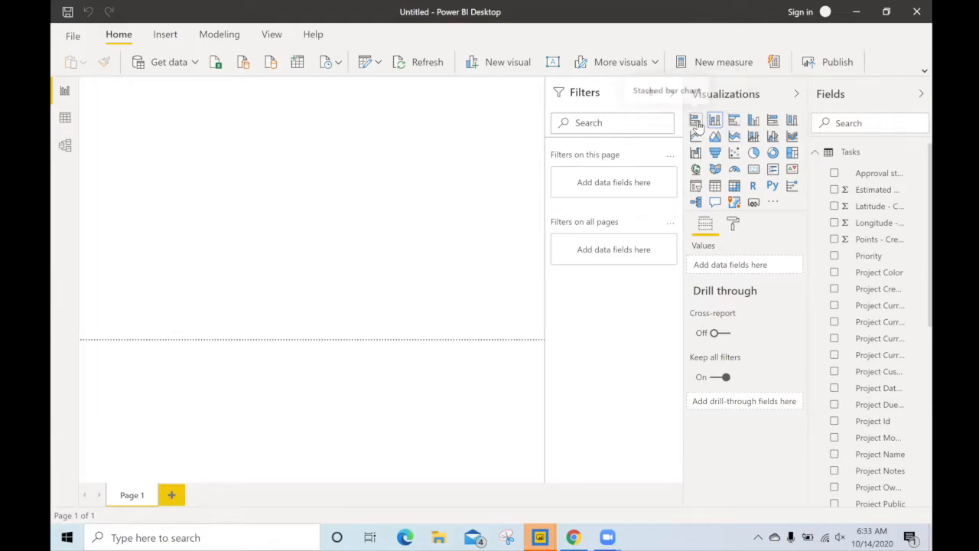
Add an enlarged bar chart showing Count of Task Id by Team to the report page
{"action": "left_click", "coordinate": [695, 119]}
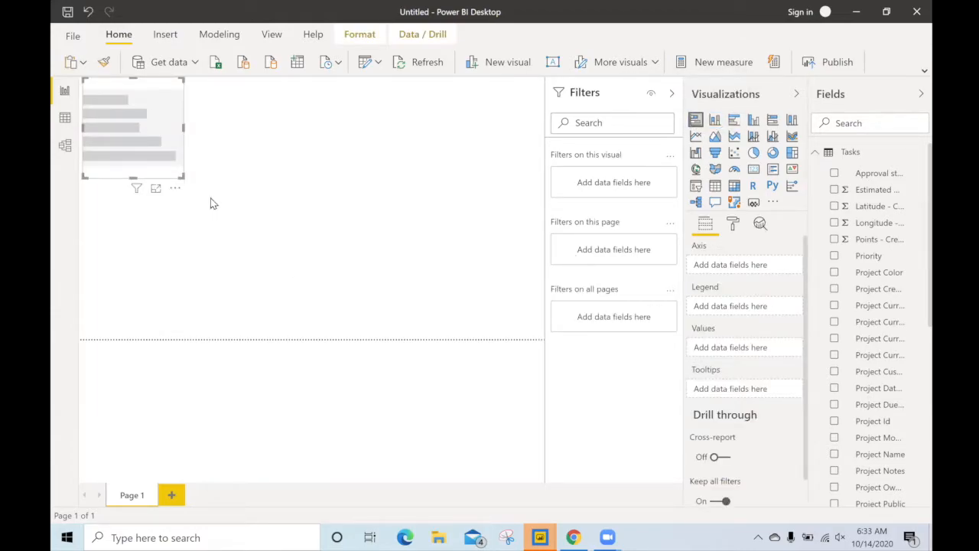
{"action": "left_click_drag", "start_coordinate": [184, 176], "coordinate": [451, 333]}
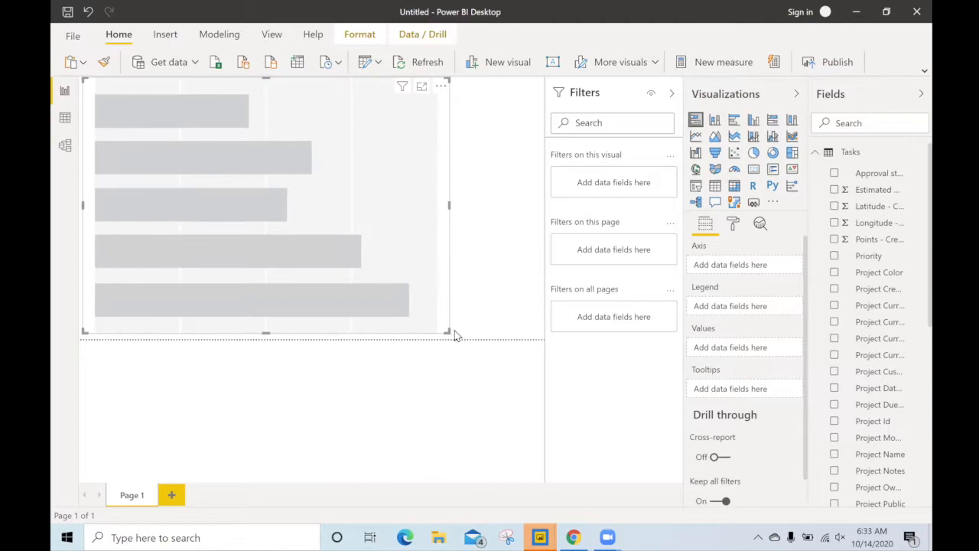
{"action": "scroll", "scroll_direction": "down", "scroll_amount": 3}
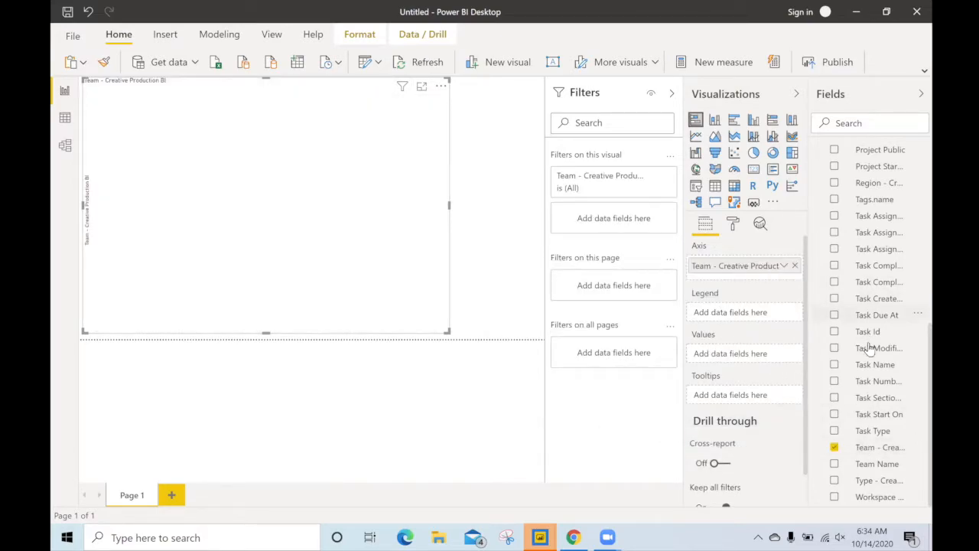
{"action": "left_click", "coordinate": [835, 331]}
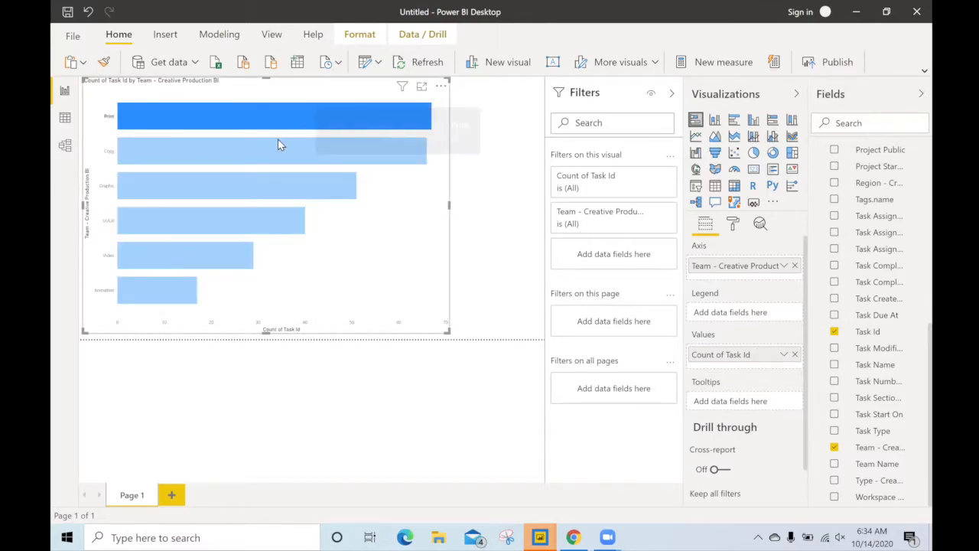
{"action": "left_click", "coordinate": [245, 186]}
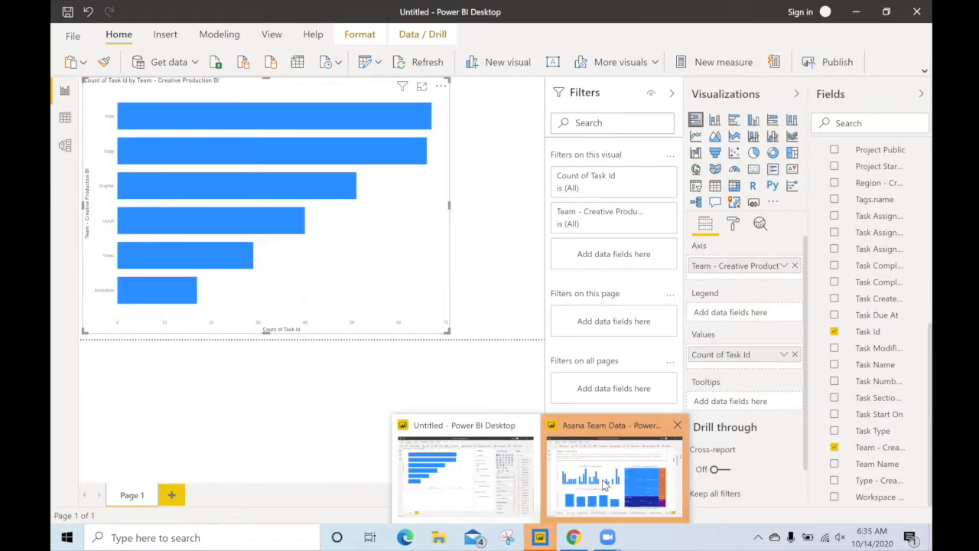
Highlight January in Effort Assigned per Month on the Asana Team Data report, then clear it
{"action": "left_click", "coordinate": [612, 475]}
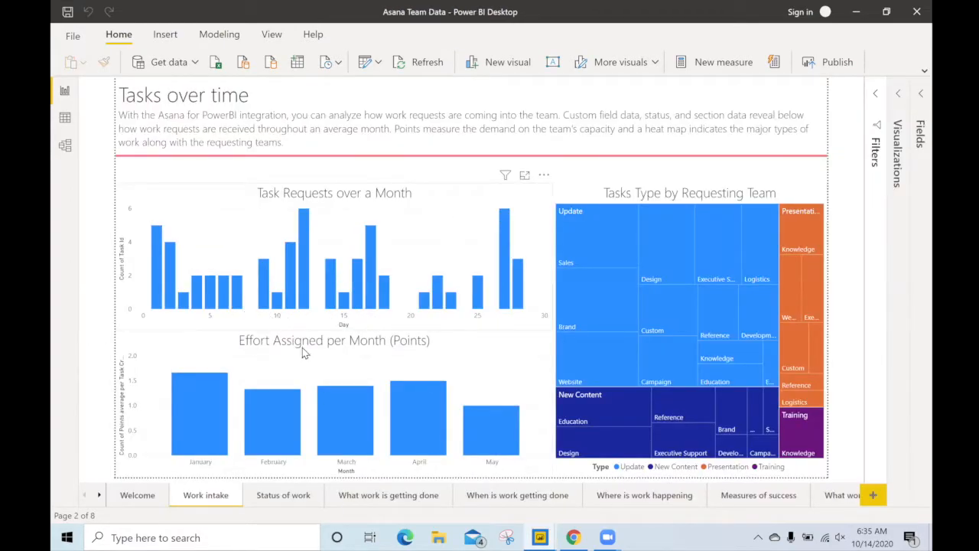
{"action": "left_click", "coordinate": [199, 417]}
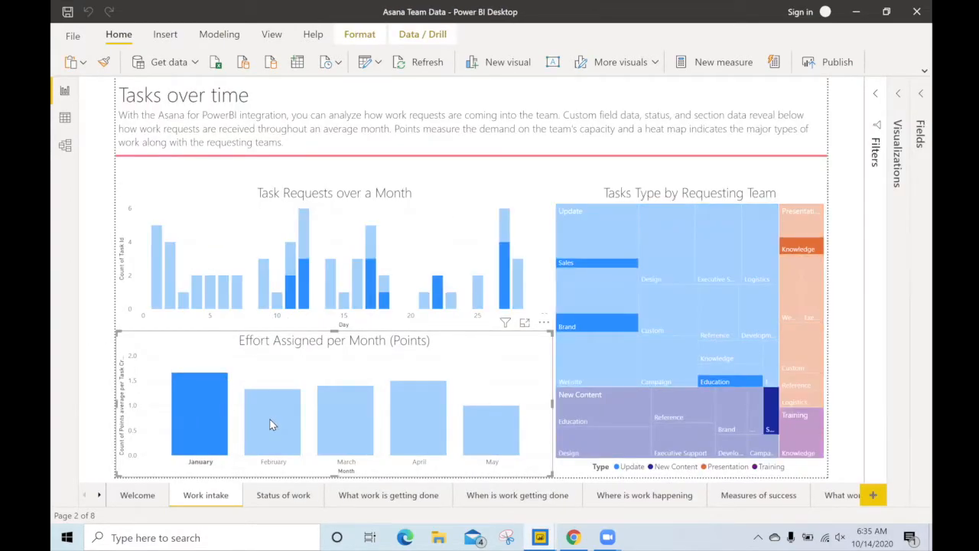
{"action": "left_click", "coordinate": [346, 417]}
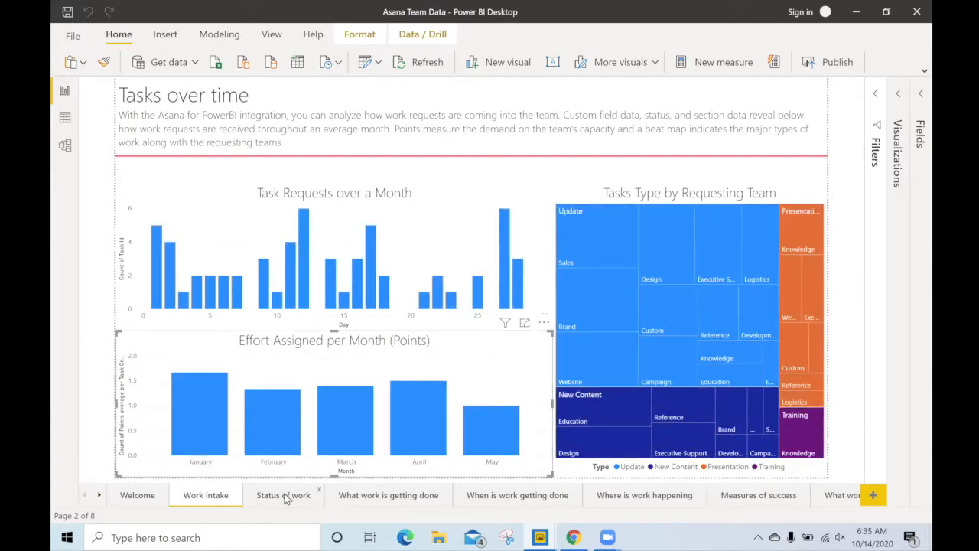
Go to the Status of work page showing 6 ready for review, 23 open, 247 completed
{"action": "left_click", "coordinate": [283, 496]}
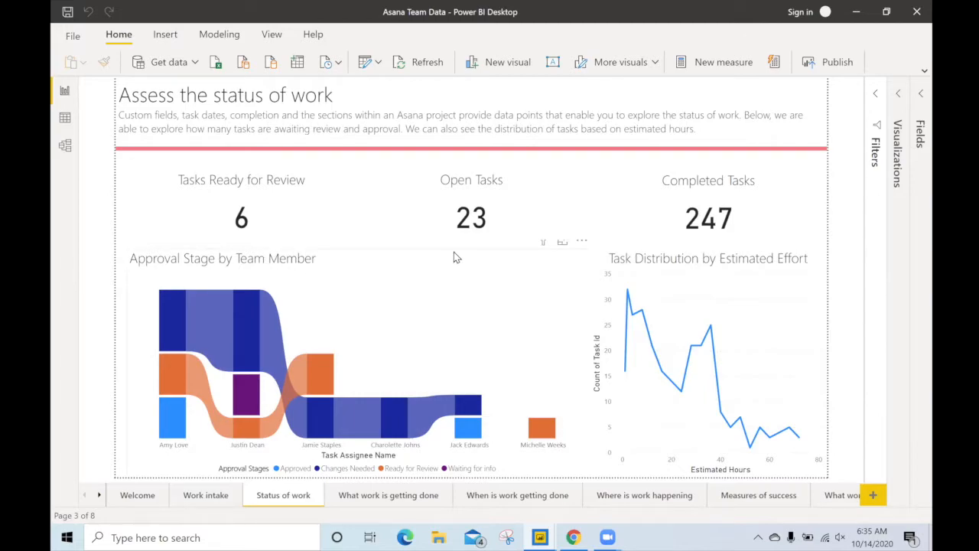
{"action": "mouse_move", "coordinate": [694, 254]}
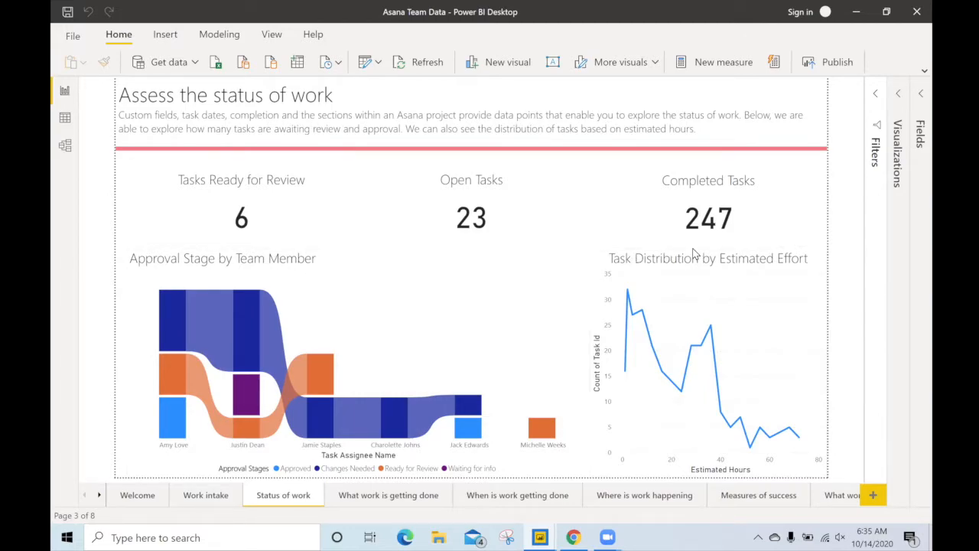
{"action": "mouse_move", "coordinate": [661, 360]}
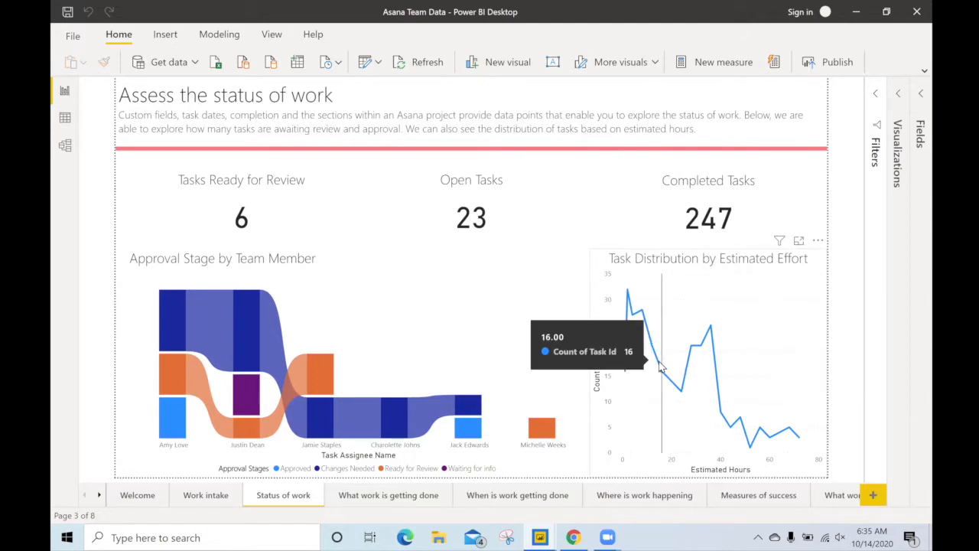
{"action": "mouse_move", "coordinate": [802, 416]}
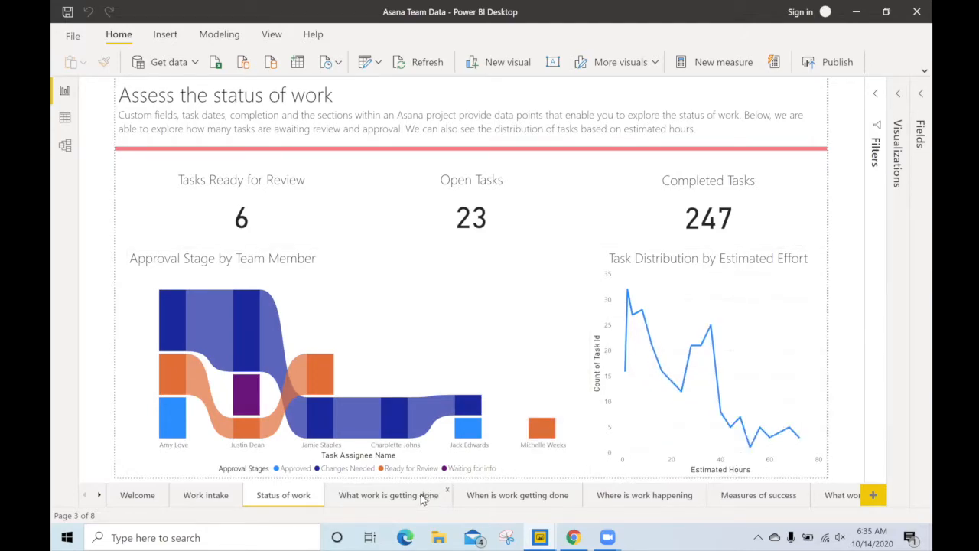
Cross-filter the What work is getting done page by the Print category in Task by Category
{"action": "left_click", "coordinate": [388, 496]}
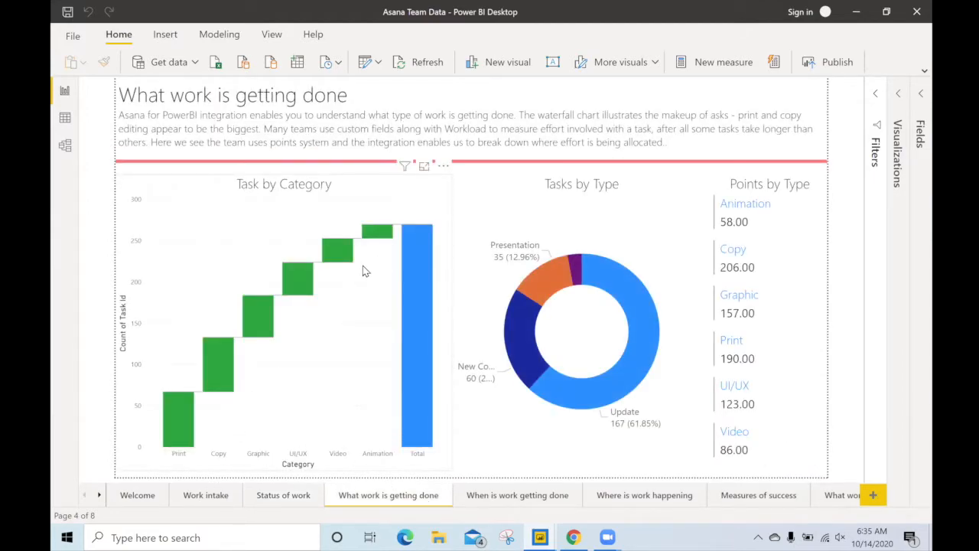
{"action": "mouse_move", "coordinate": [175, 416]}
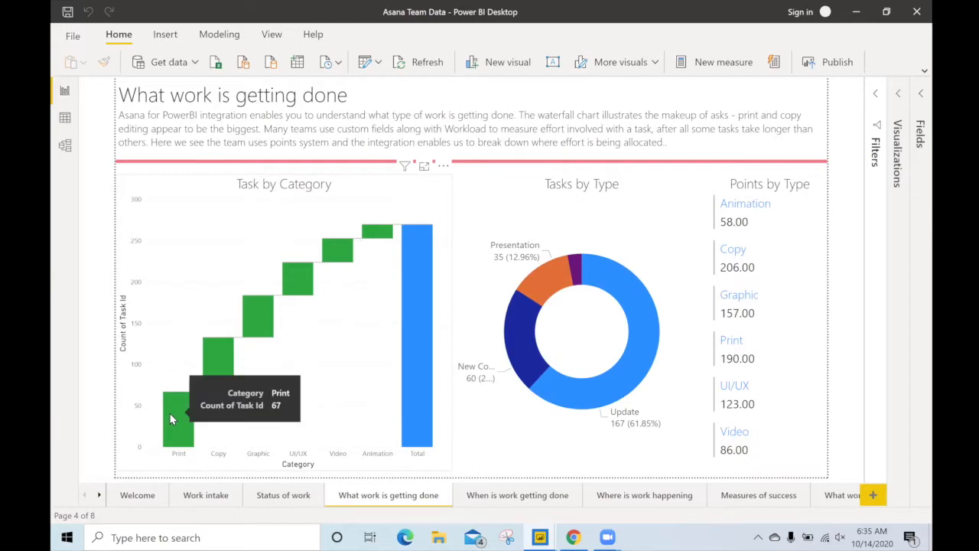
{"action": "left_click", "coordinate": [178, 416]}
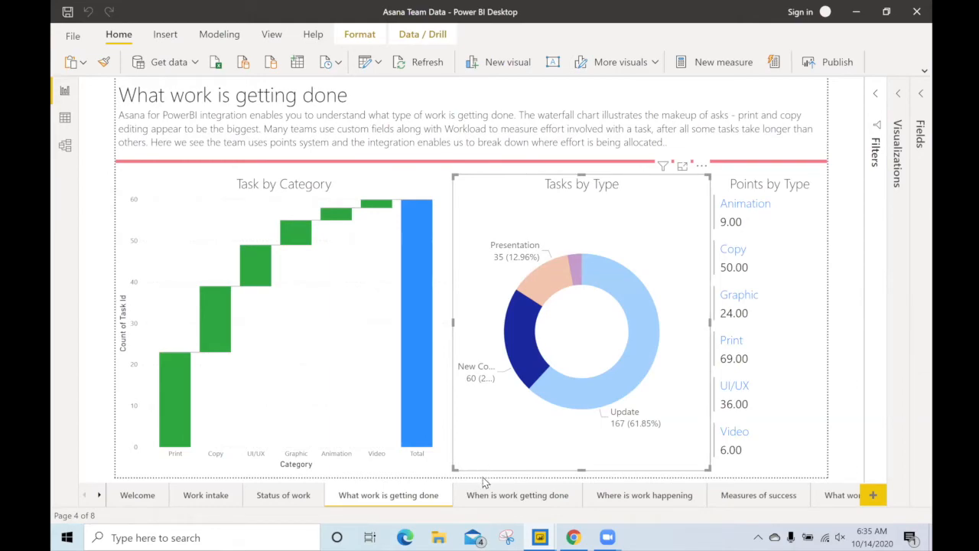
Highlight and clear a teammate's bars on When is work getting done, then move to Where is work happening
{"action": "left_click", "coordinate": [517, 496]}
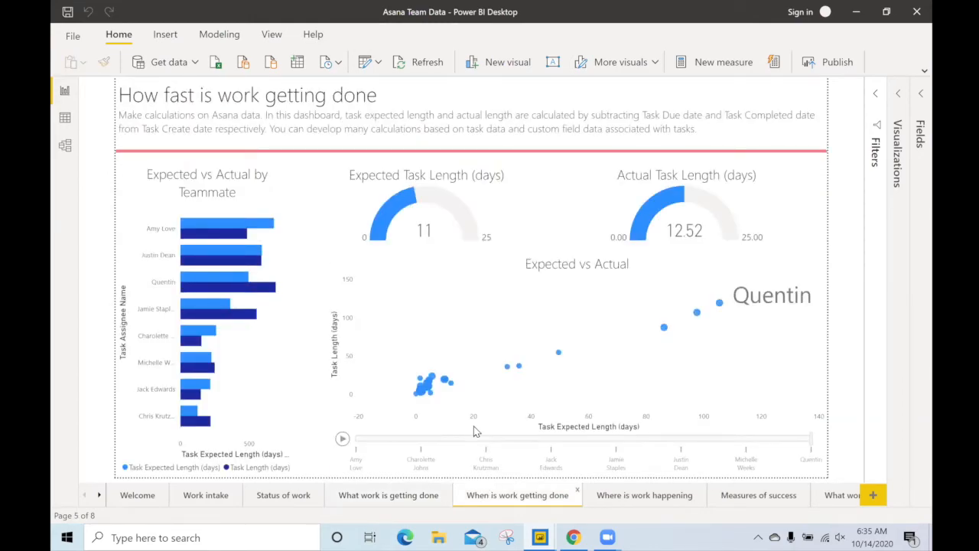
{"action": "left_click", "coordinate": [245, 228]}
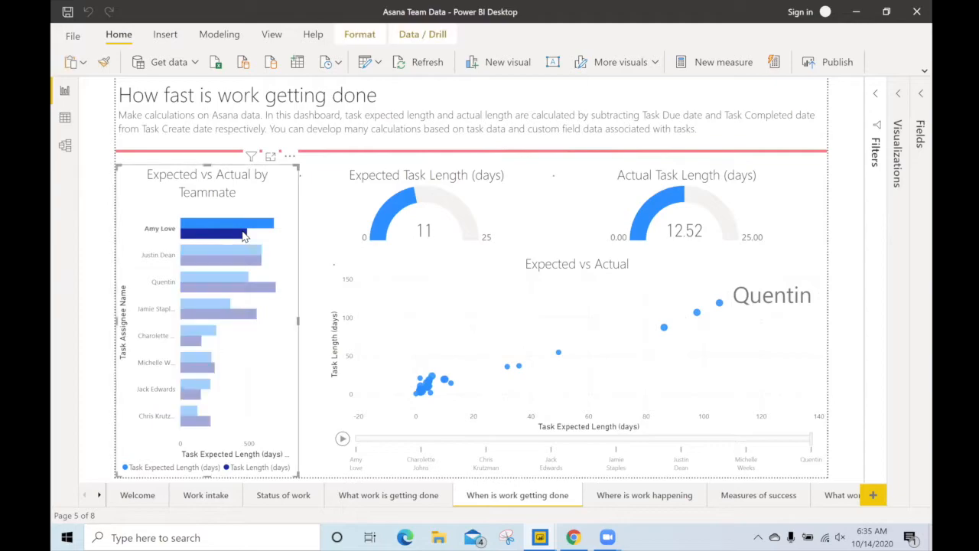
{"action": "left_click", "coordinate": [220, 254]}
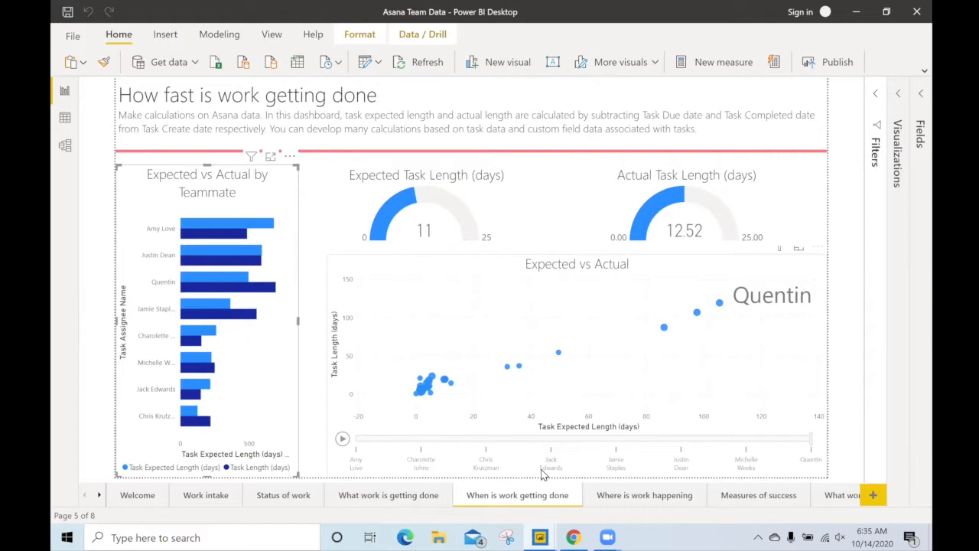
{"action": "left_click", "coordinate": [644, 496]}
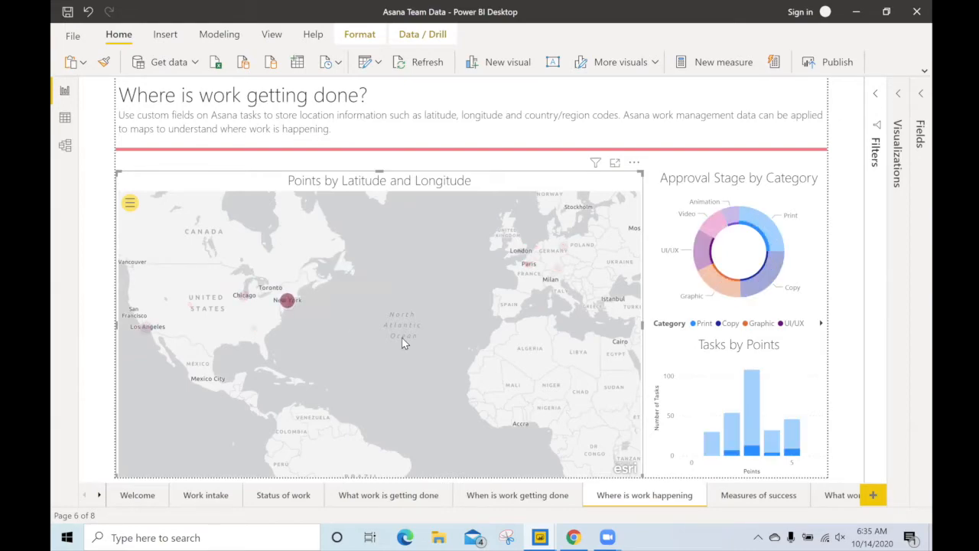
{"action": "mouse_move", "coordinate": [725, 491]}
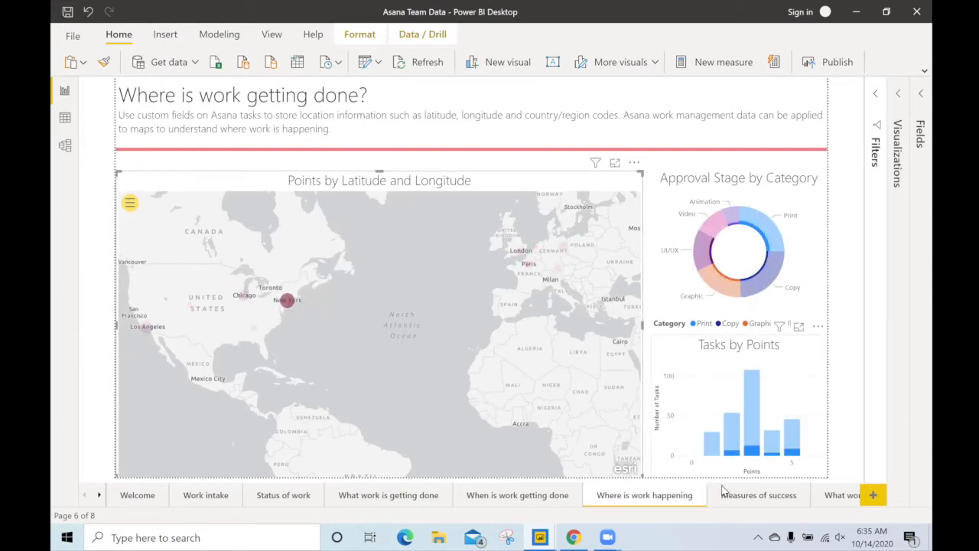
Move from the map page to Measures of success showing 6.50 tasks per opportunity, $802.0K closed
{"action": "left_click", "coordinate": [759, 496]}
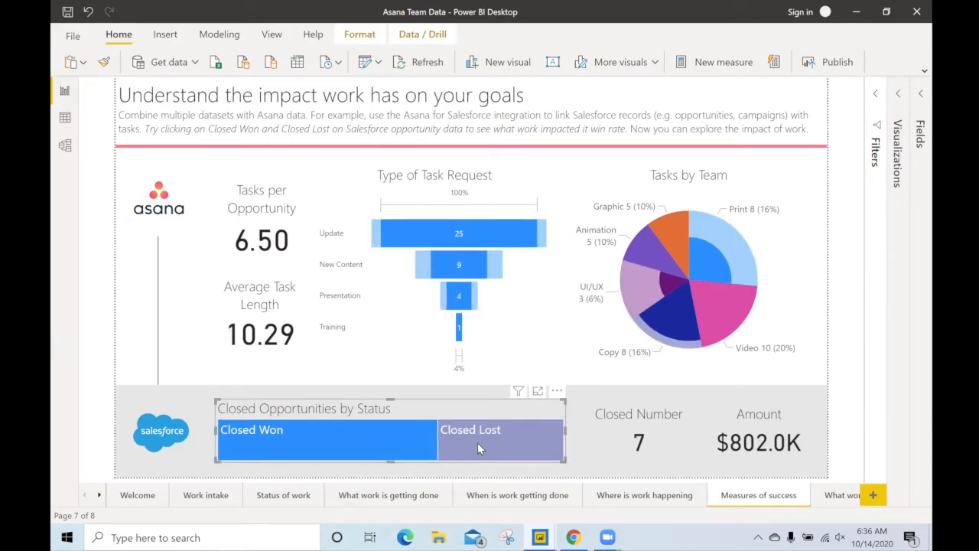
Filter Measures of success to Closed Lost and New Content requests: 2.57 tasks per opportunity, $441.5K
{"action": "left_click", "coordinate": [500, 441]}
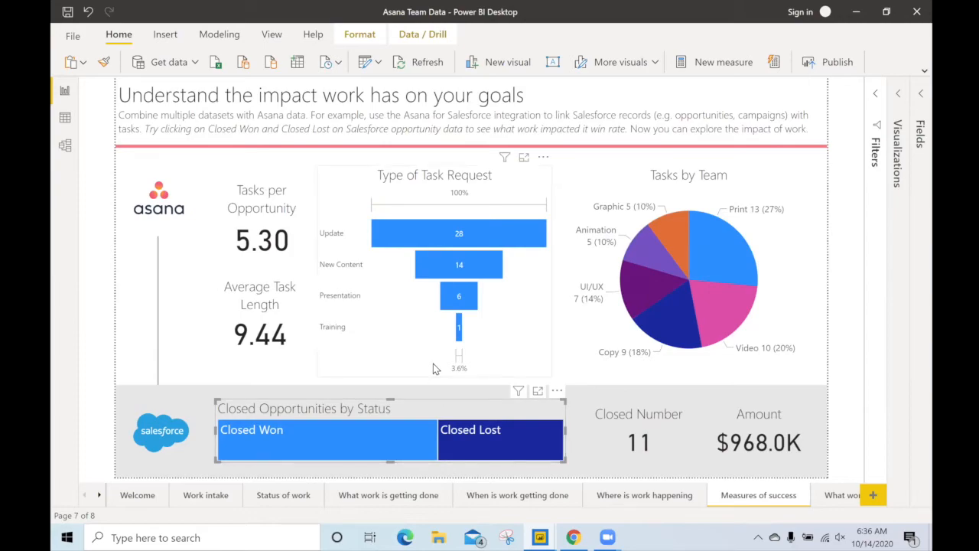
{"action": "left_click", "coordinate": [459, 233]}
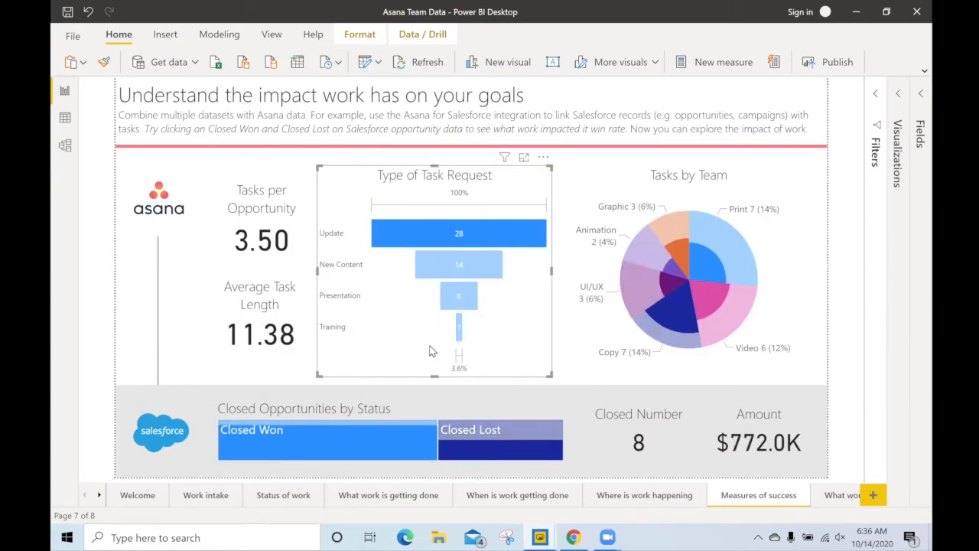
{"action": "left_click", "coordinate": [459, 263]}
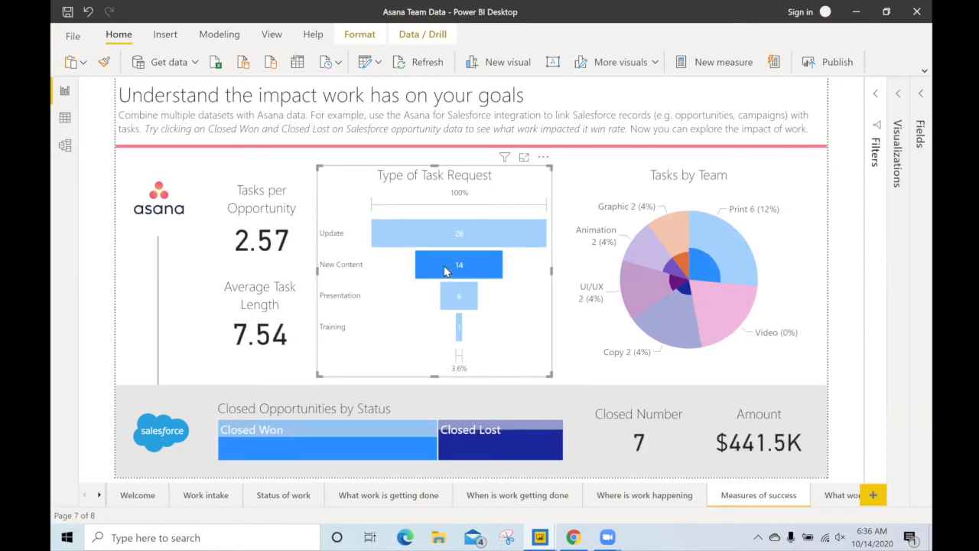